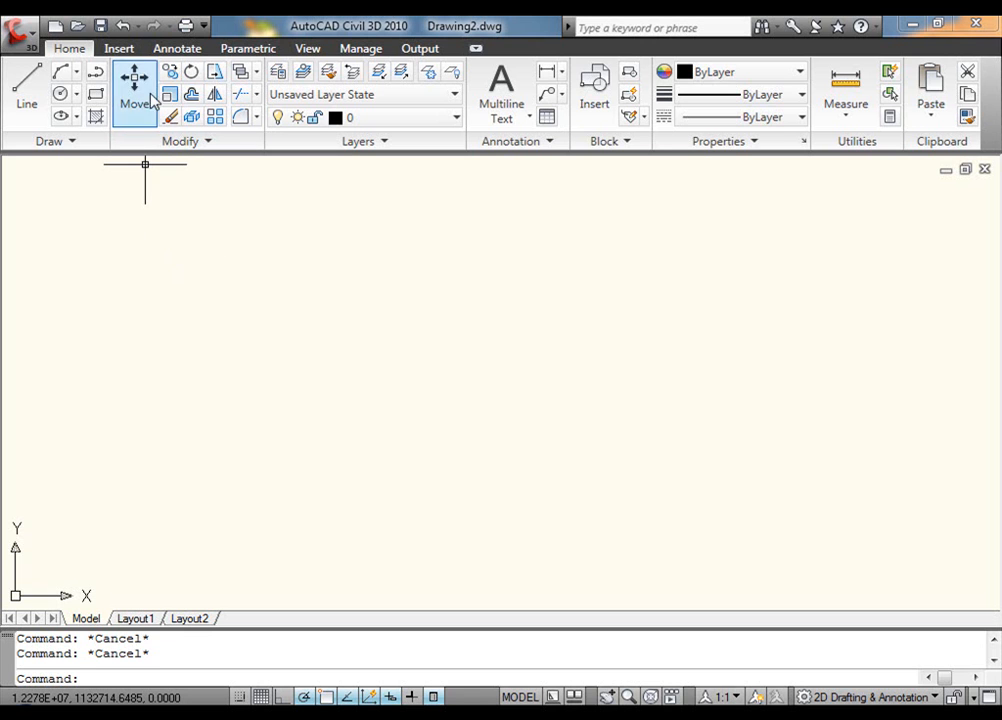
mouse_move(190, 71)
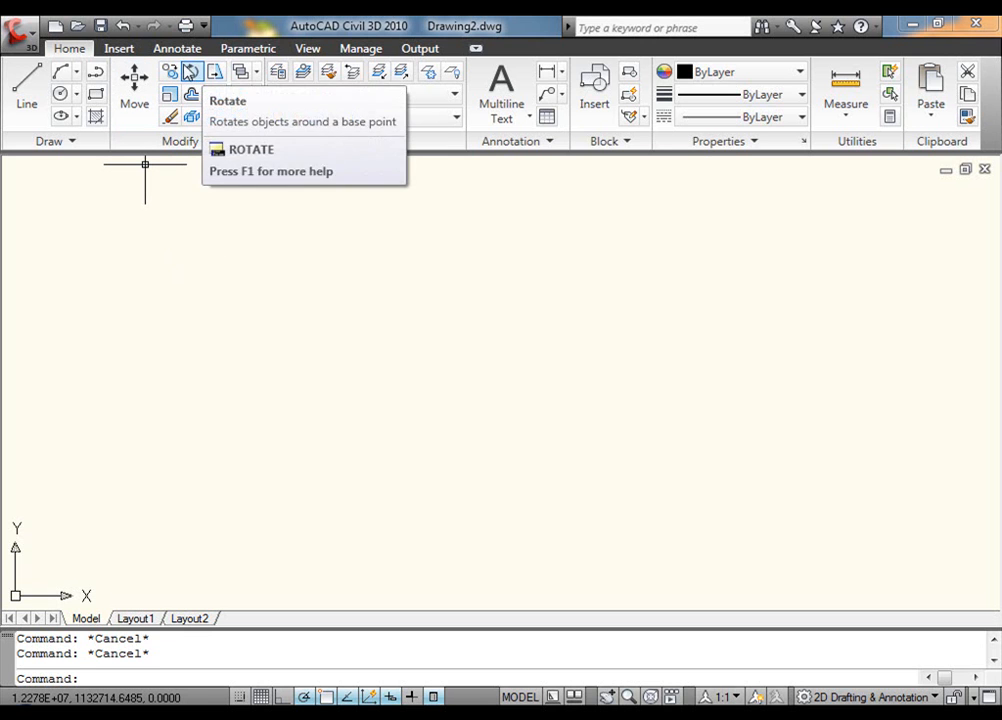
mouse_move(337, 309)
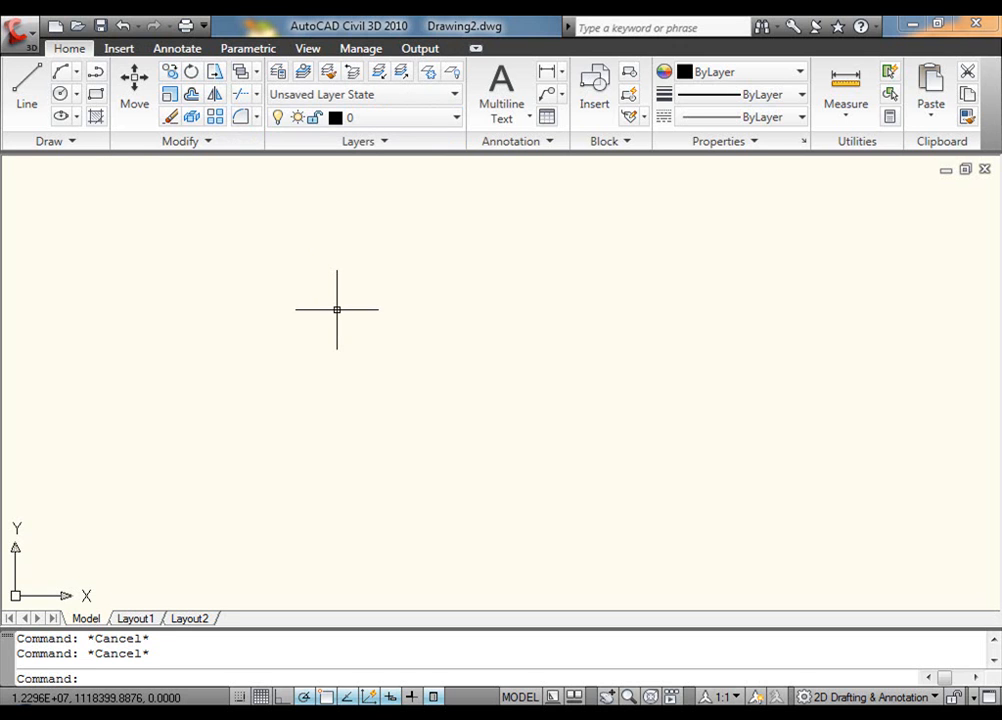
mouse_move(360, 48)
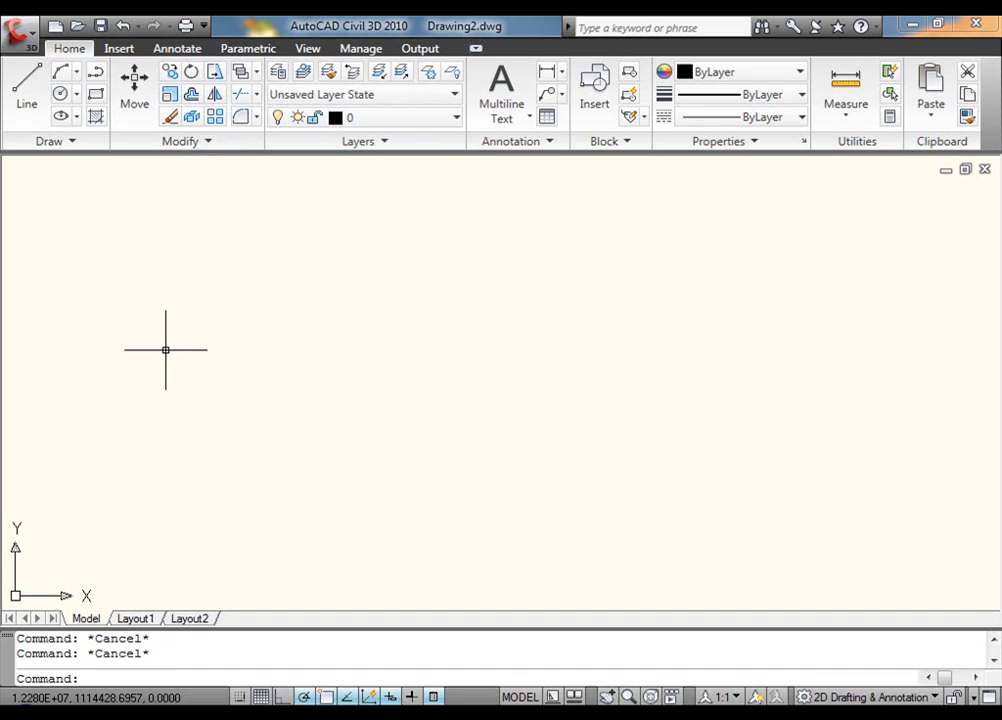
mouse_move(121, 267)
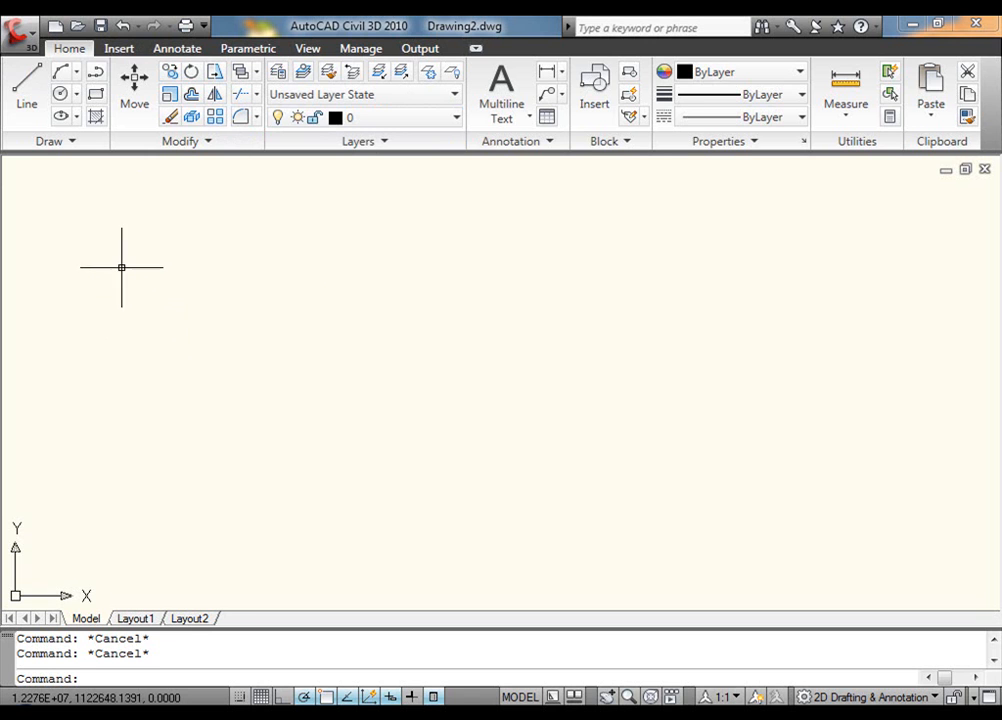
mouse_move(101, 195)
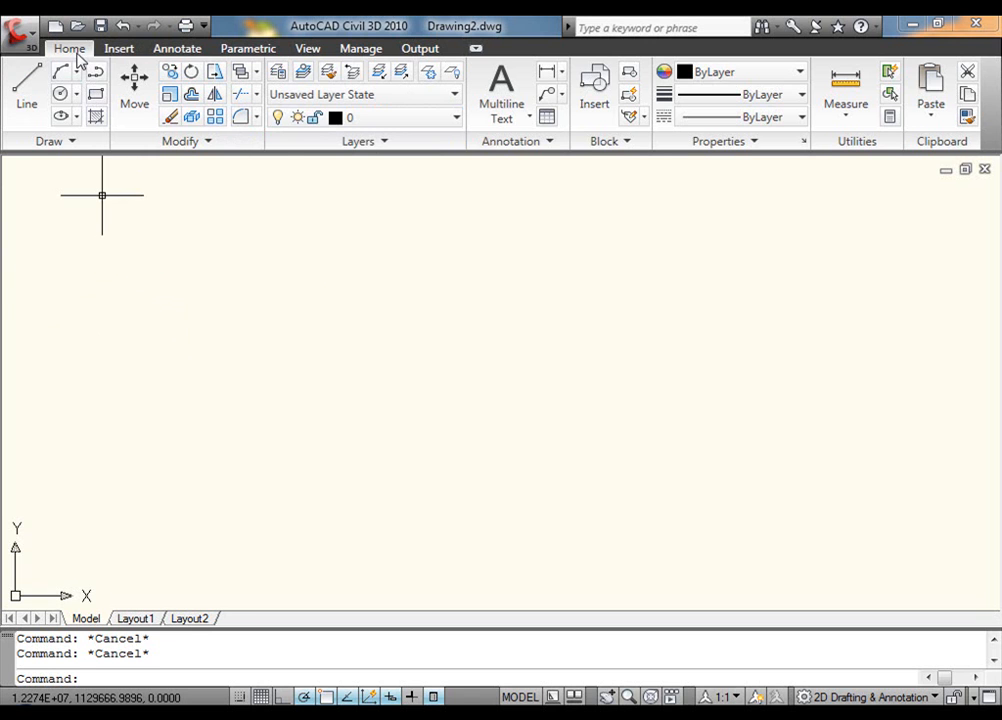
- Browse the Annotate, Parametric, View, Manage and Output ribbon tabs in turn
left_click(177, 48)
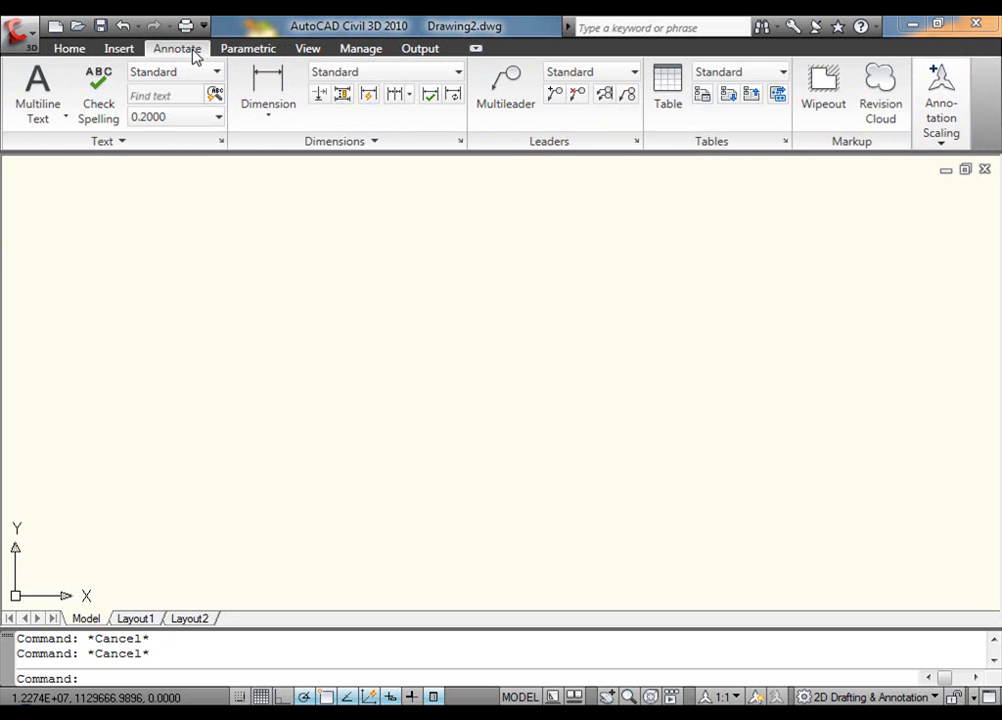
left_click(248, 48)
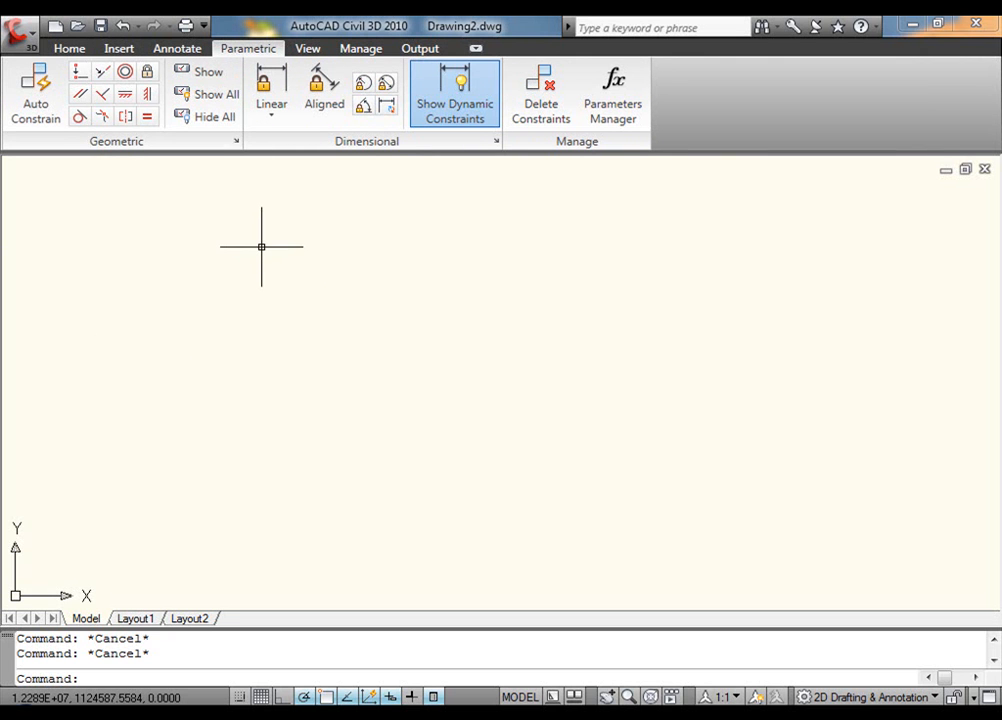
left_click(307, 48)
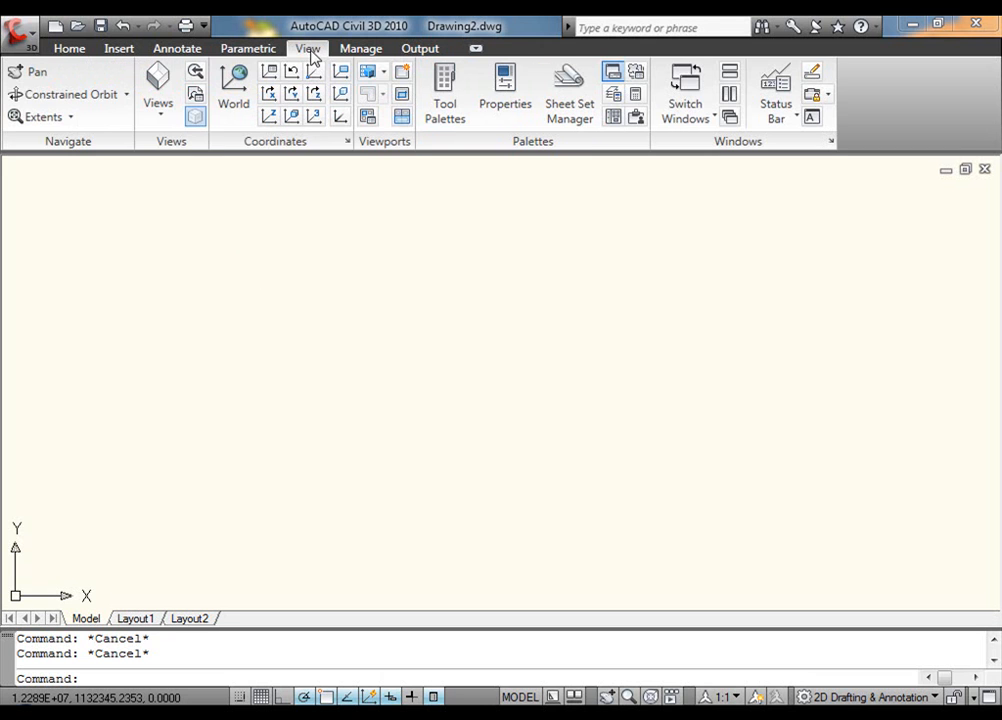
left_click(360, 48)
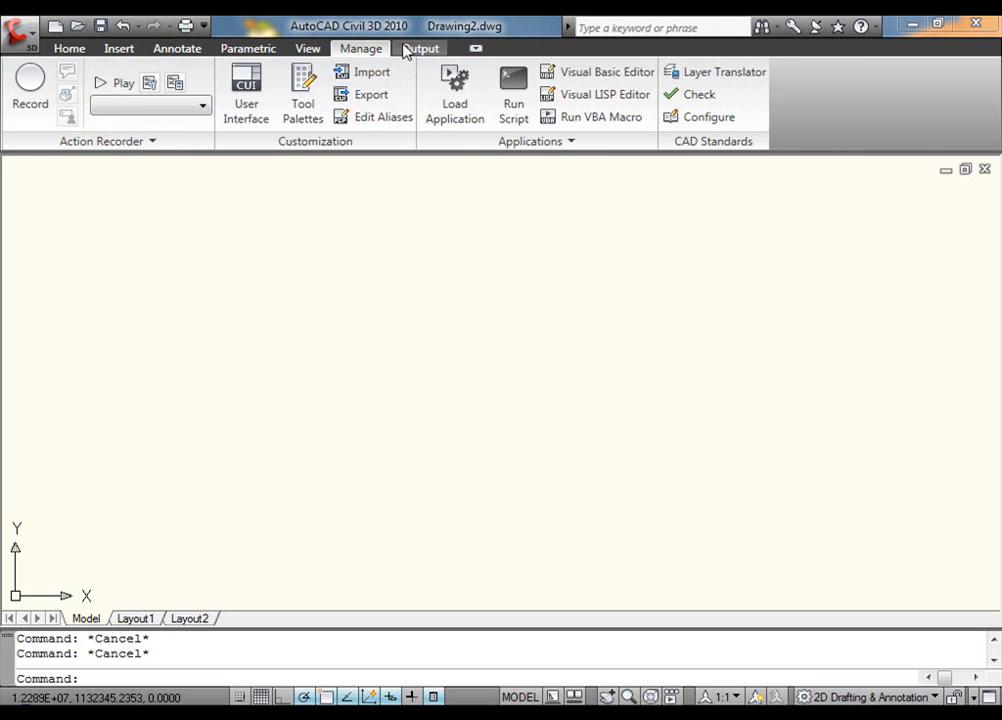
left_click(420, 48)
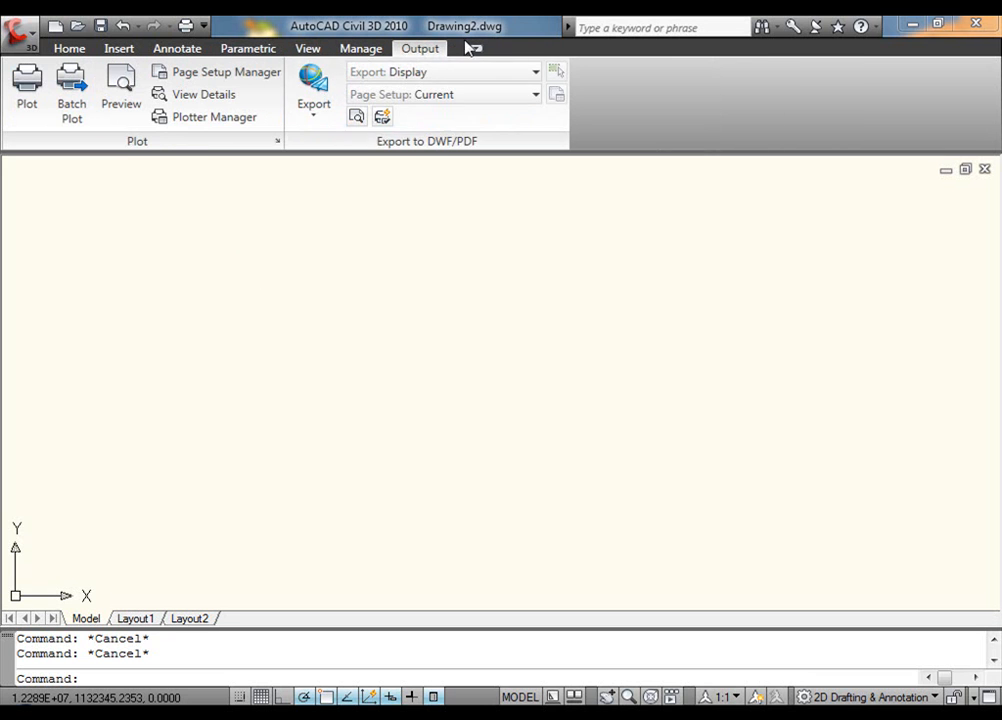
mouse_move(446, 211)
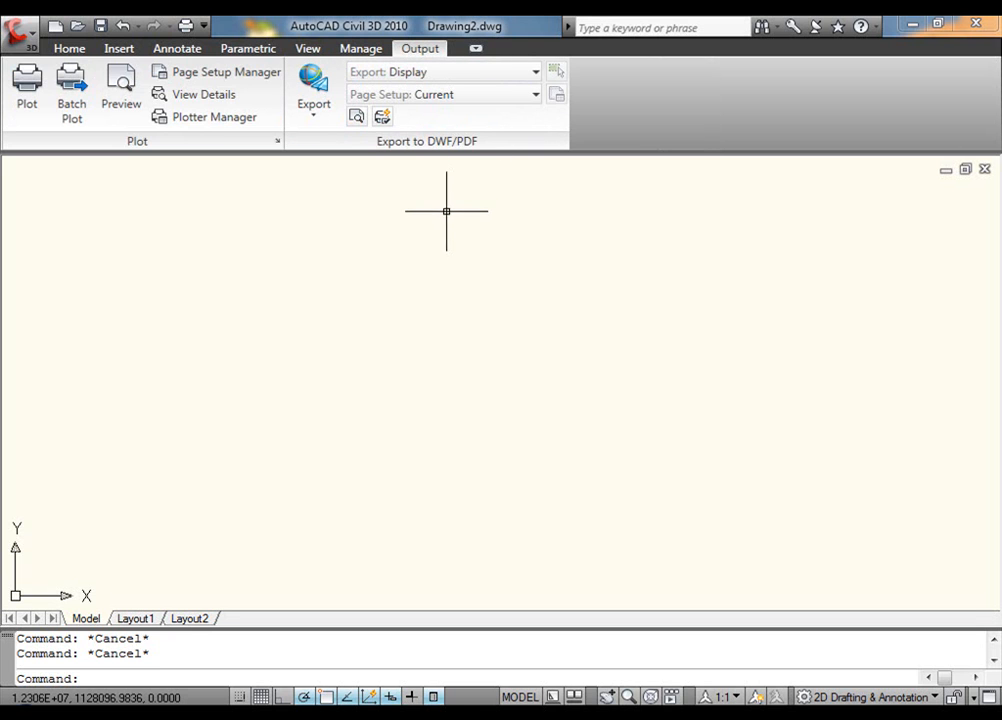
mouse_move(428, 227)
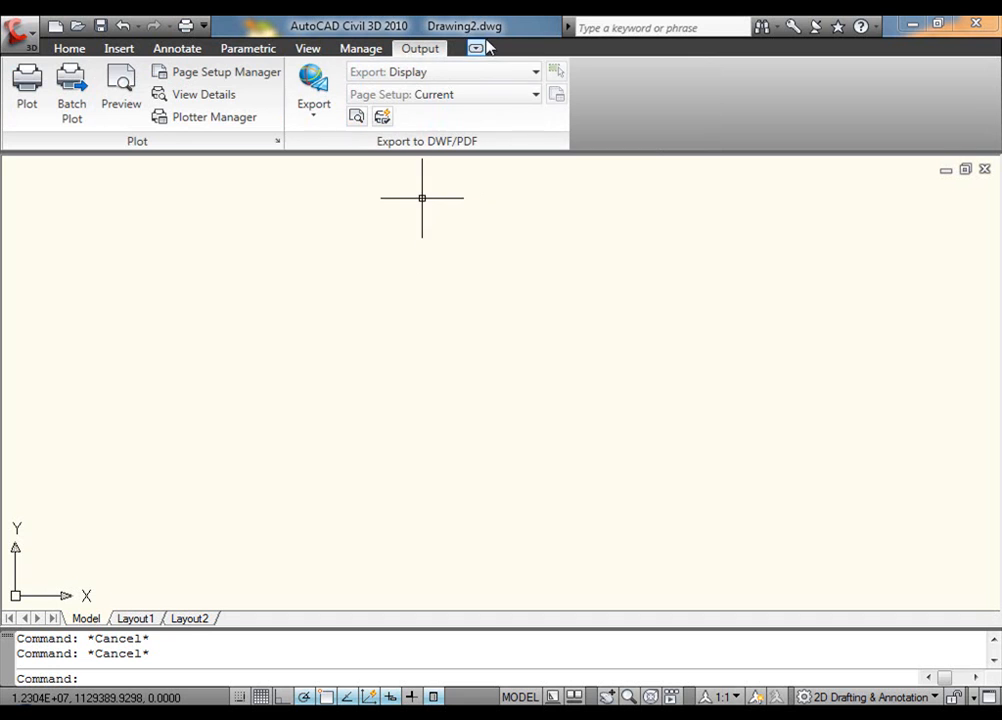
mouse_move(115, 446)
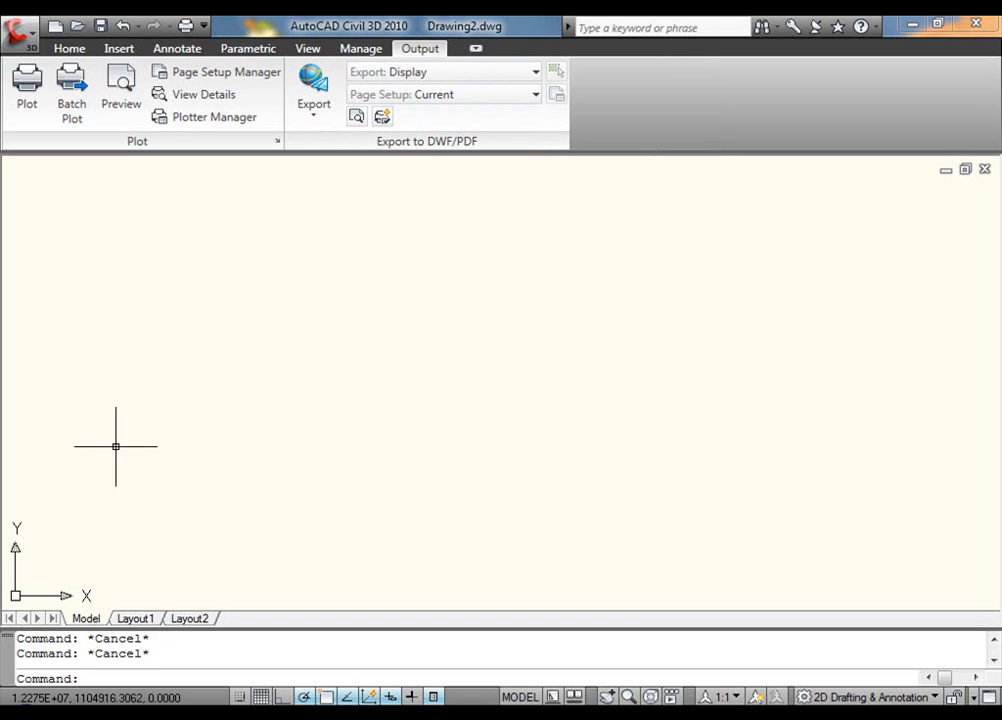
mouse_move(161, 398)
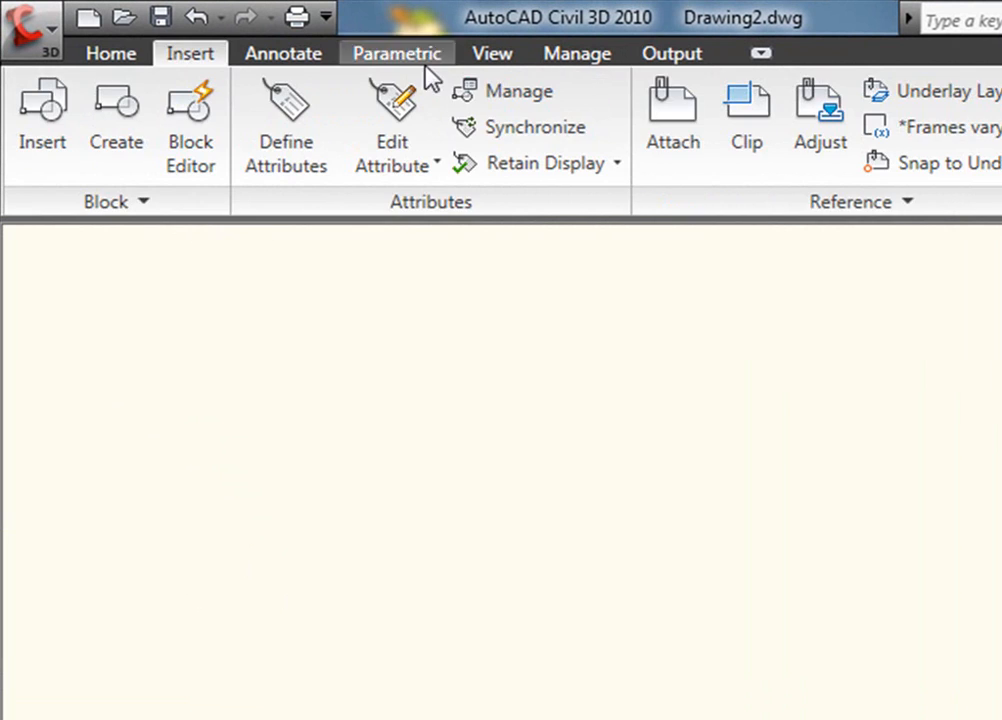
- Switch to the Home tab, glance at Insert, and return to Home's drawing tools
left_click(111, 53)
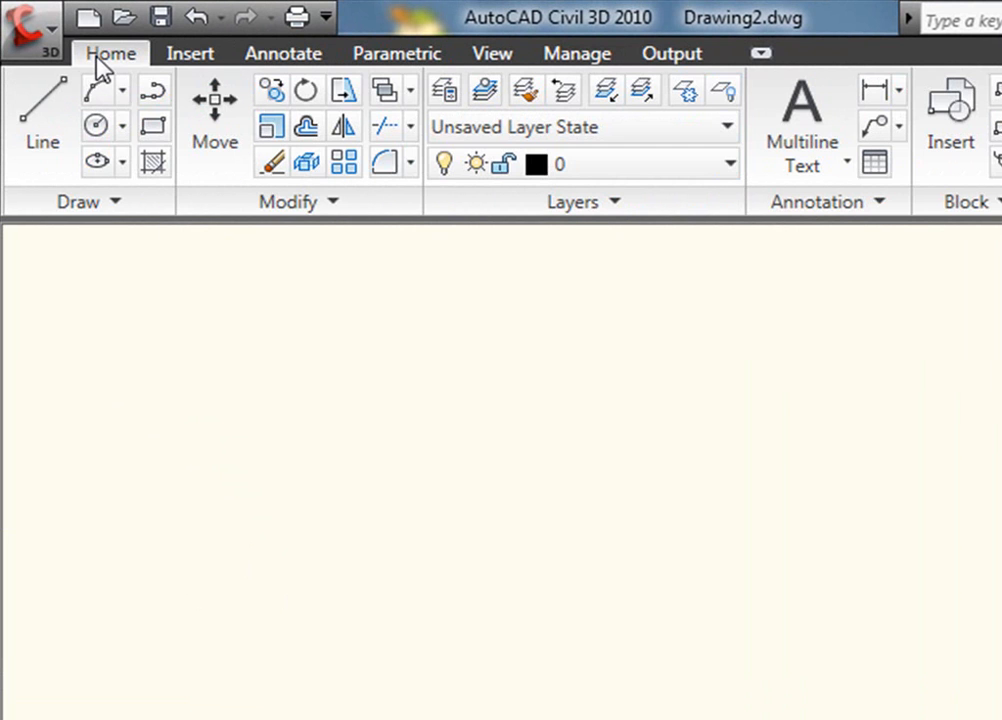
mouse_move(42, 110)
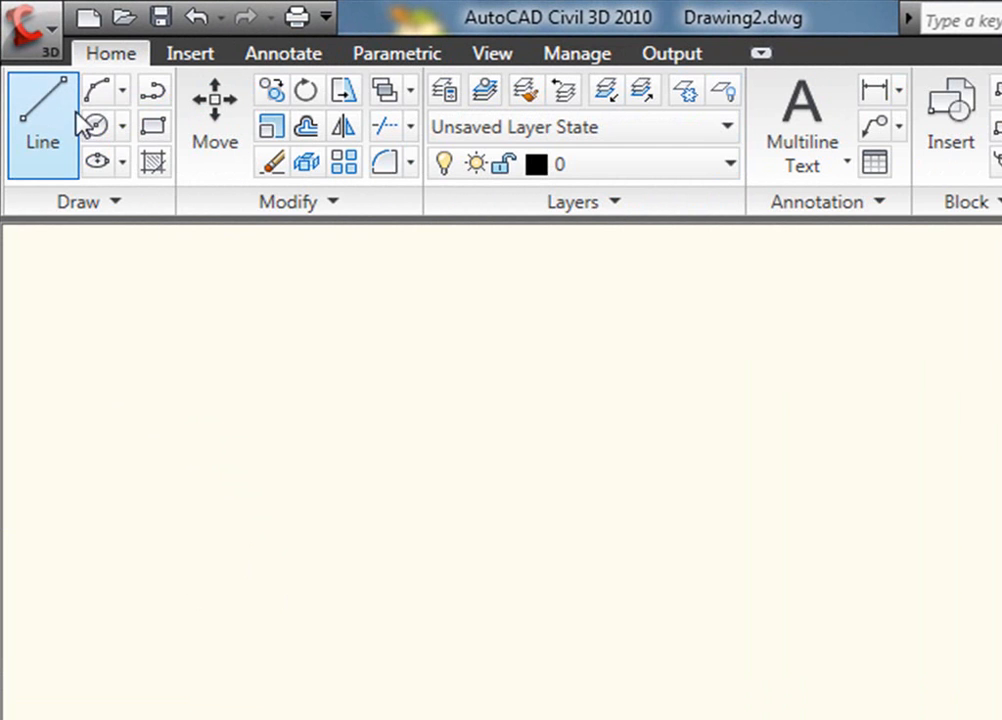
left_click(490, 53)
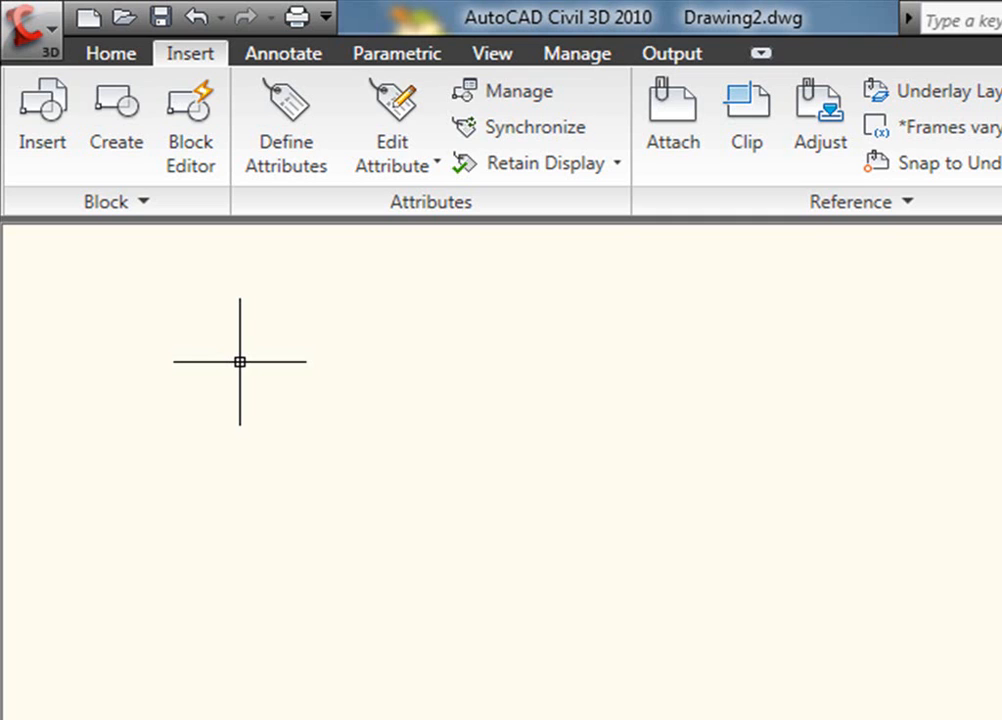
mouse_move(203, 351)
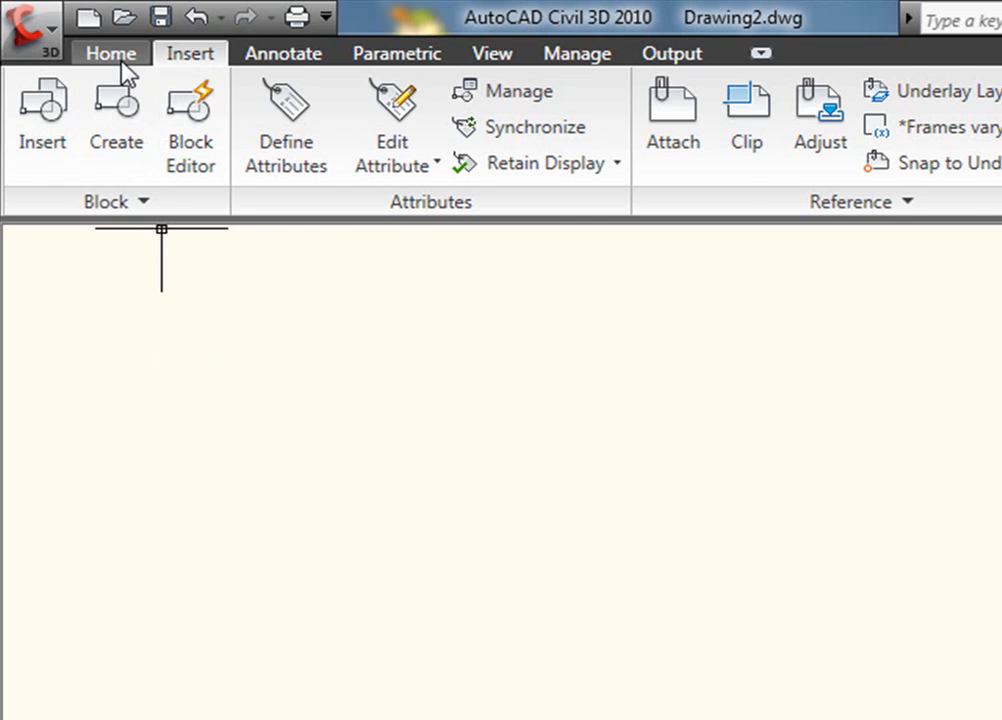
left_click(110, 53)
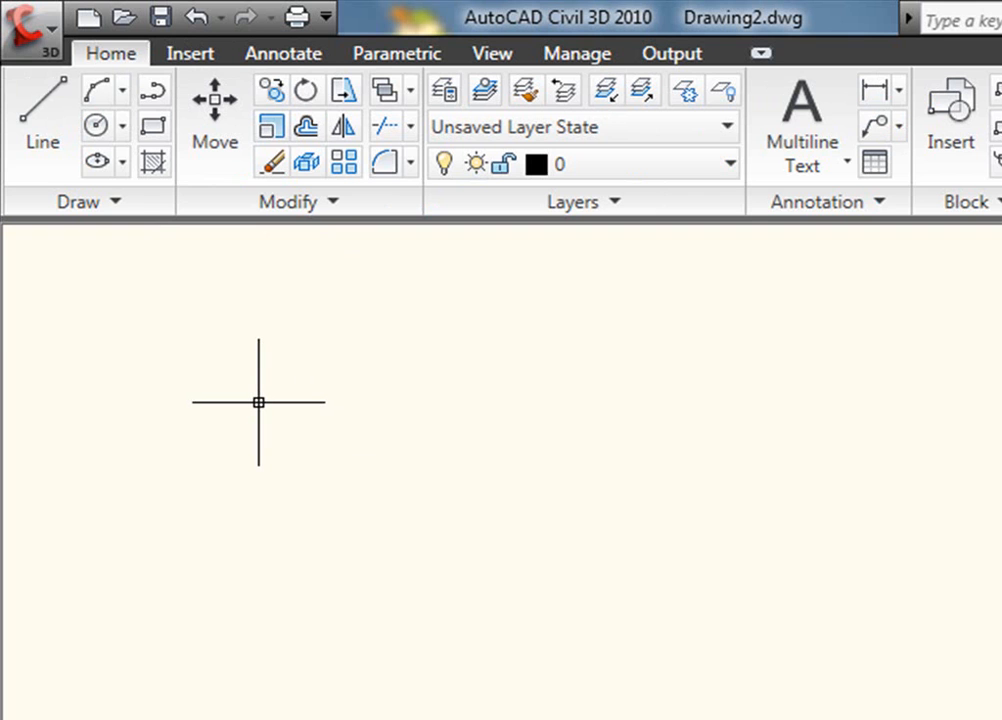
- Via XR, attach Site Layout Plan as an overlay DWG reference in Drawing2
type("xr")
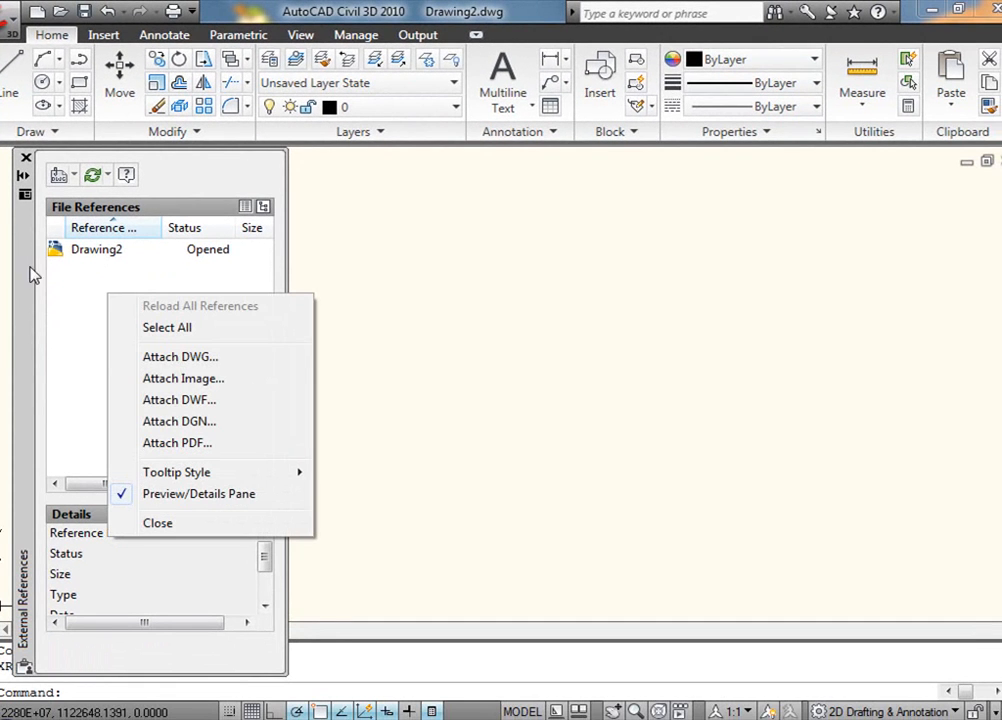
left_click(180, 356)
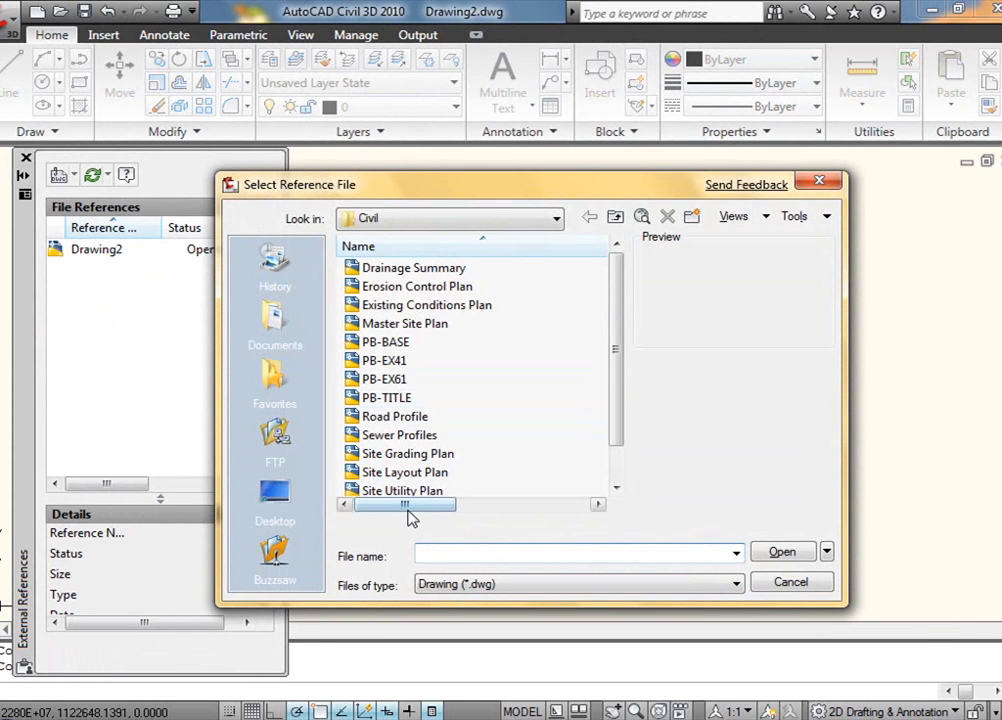
left_click(405, 471)
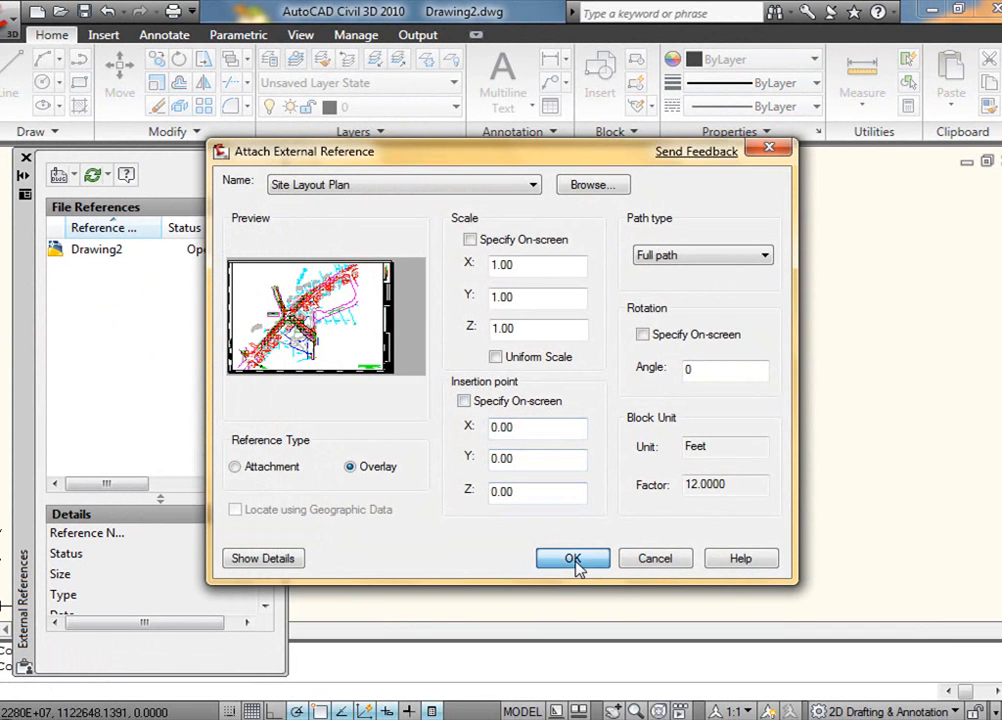
left_click(572, 558)
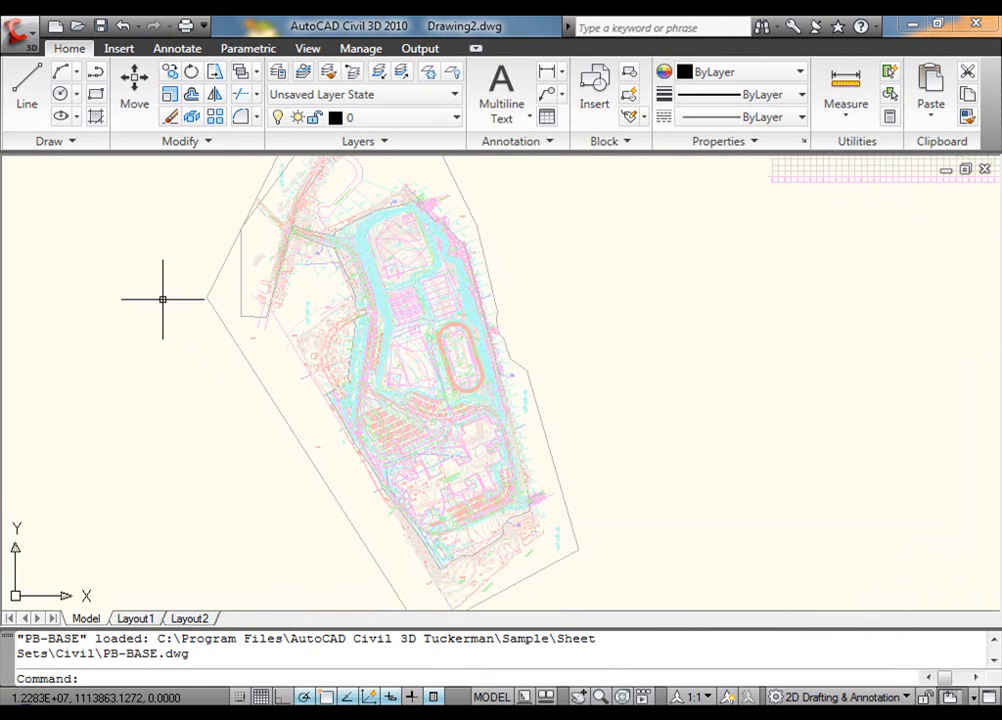
mouse_move(595, 298)
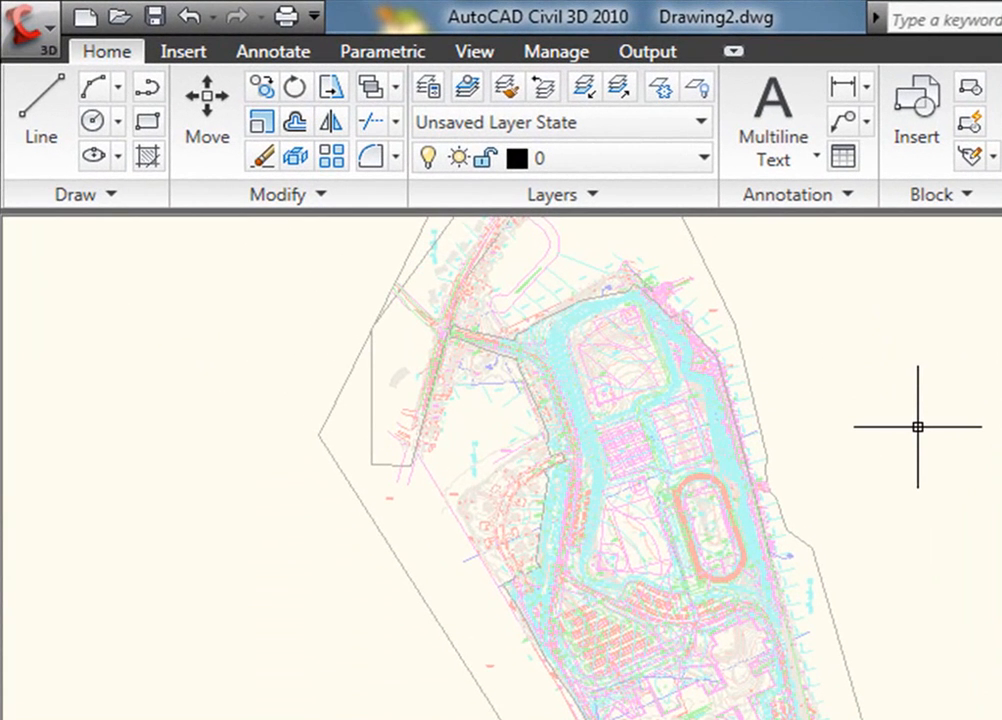
mouse_move(917, 445)
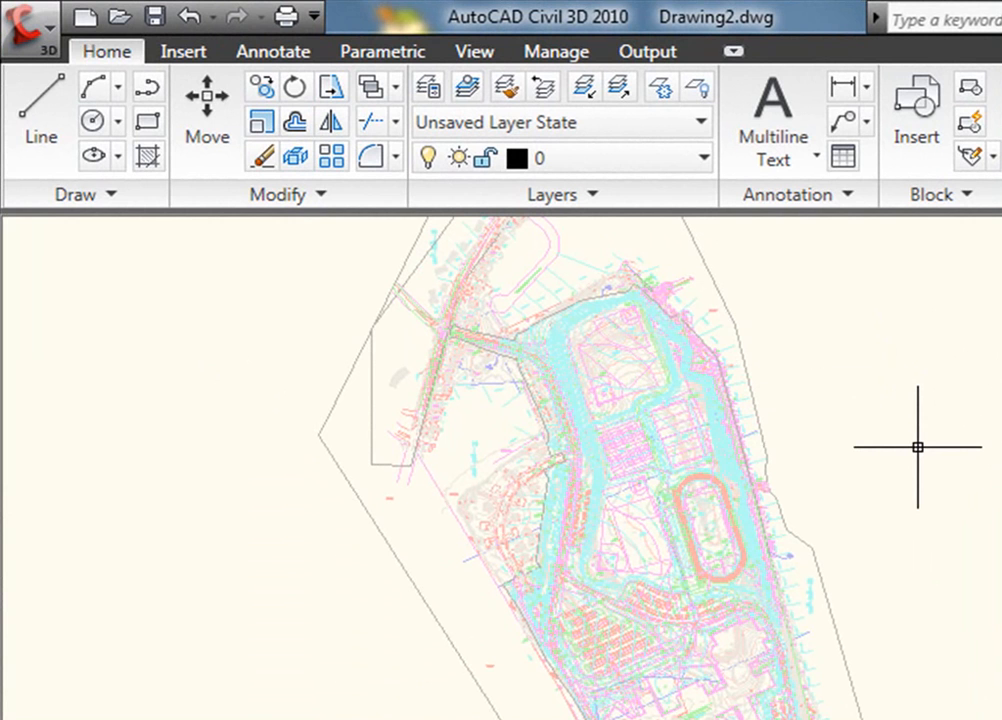
mouse_move(620, 412)
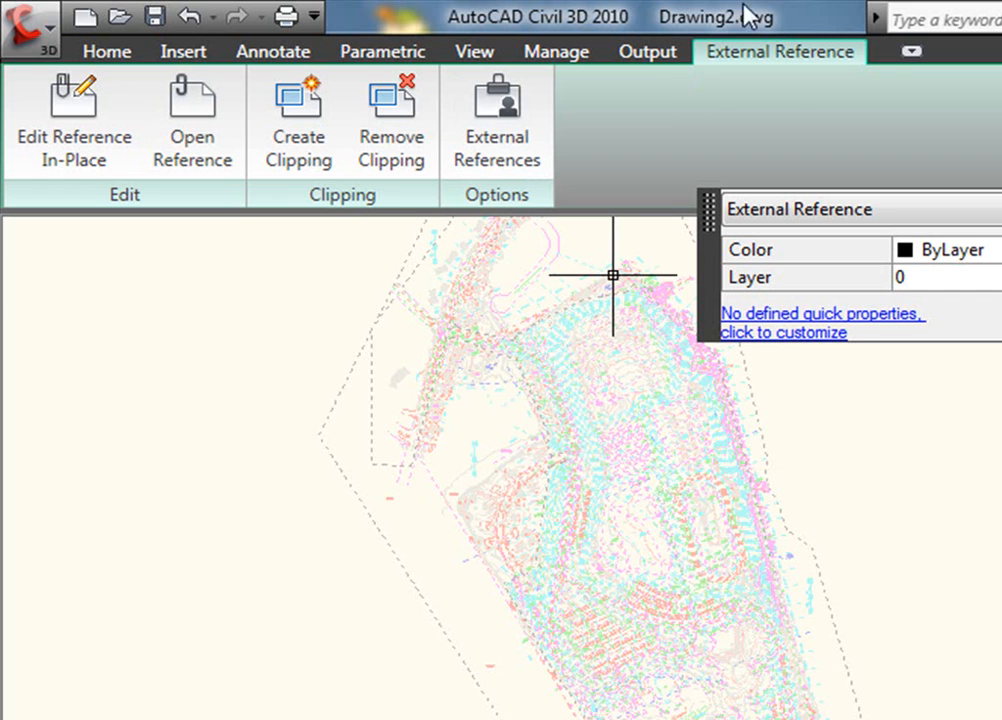
mouse_move(780, 95)
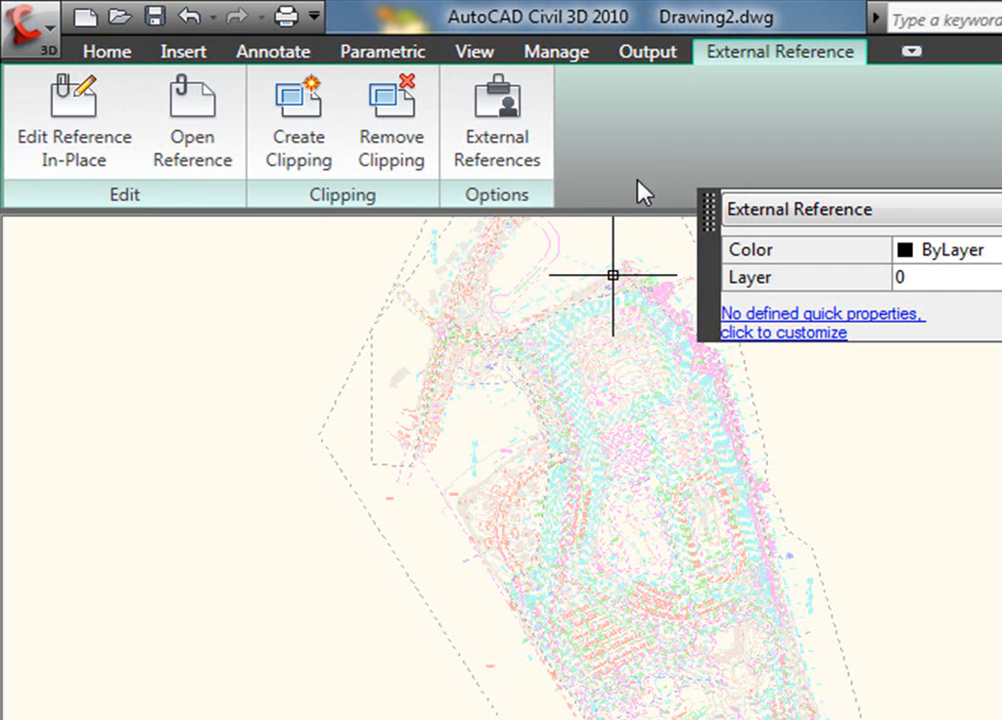
mouse_move(192, 120)
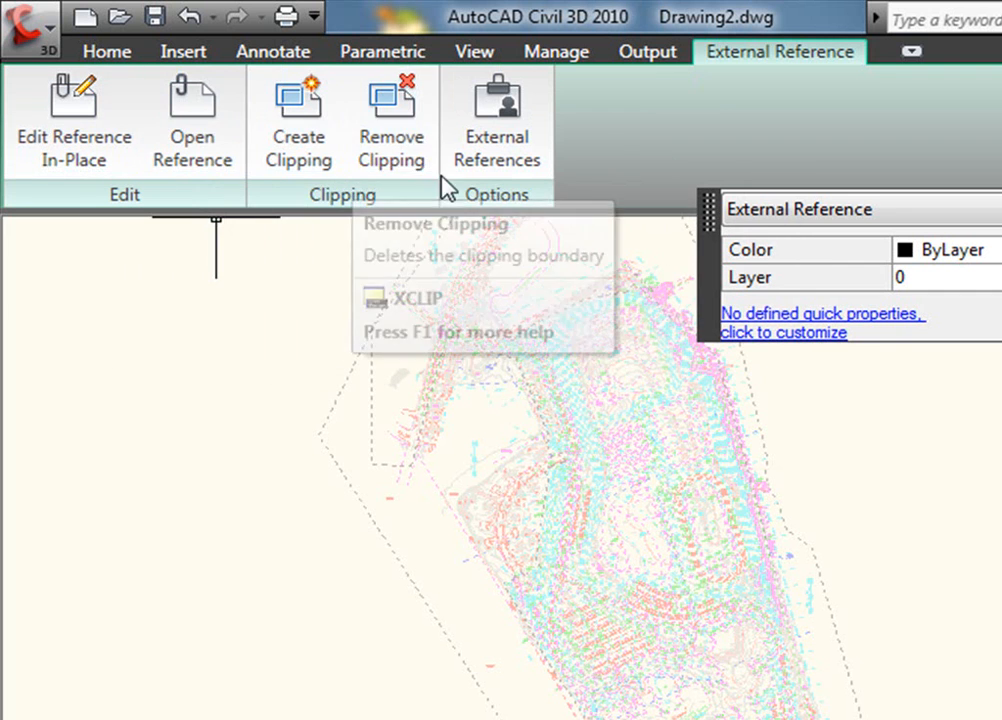
- Deselect the referenced Site Layout Plan by picking empty space
left_click(496, 120)
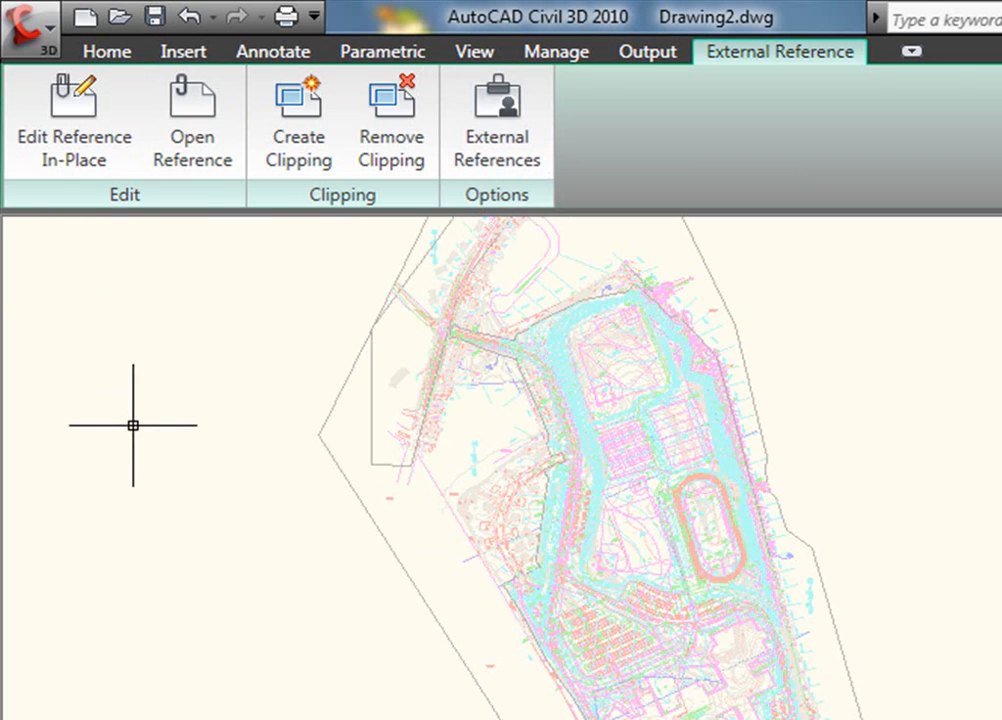
- Draw a short diagonal line segment to the left of the site plan
left_click(106, 51)
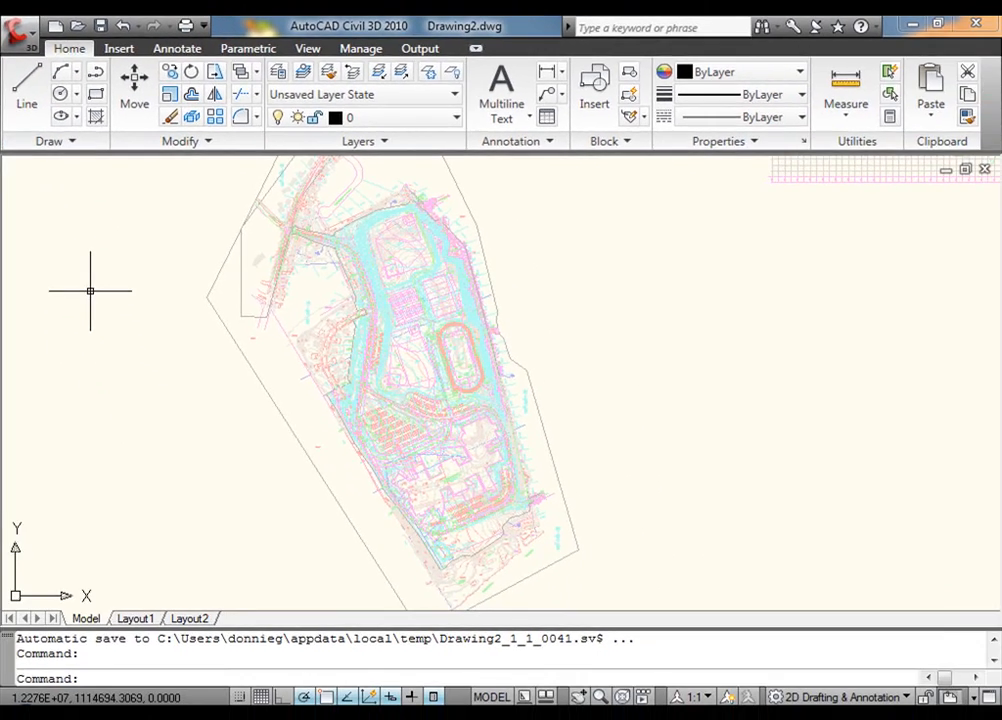
left_click(38, 325)
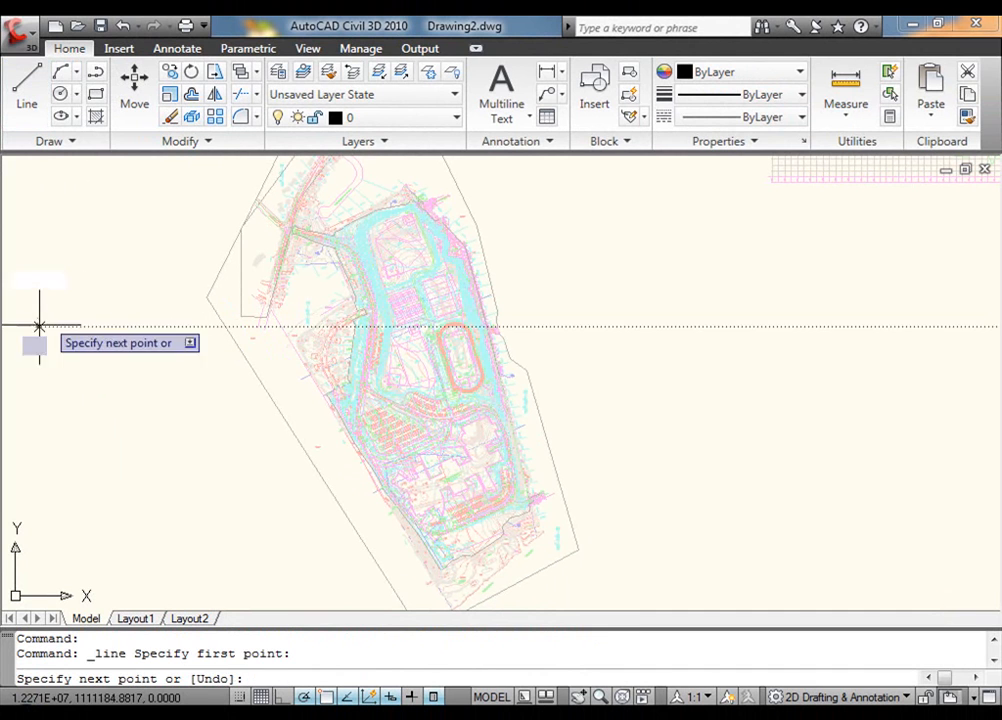
key("Escape")
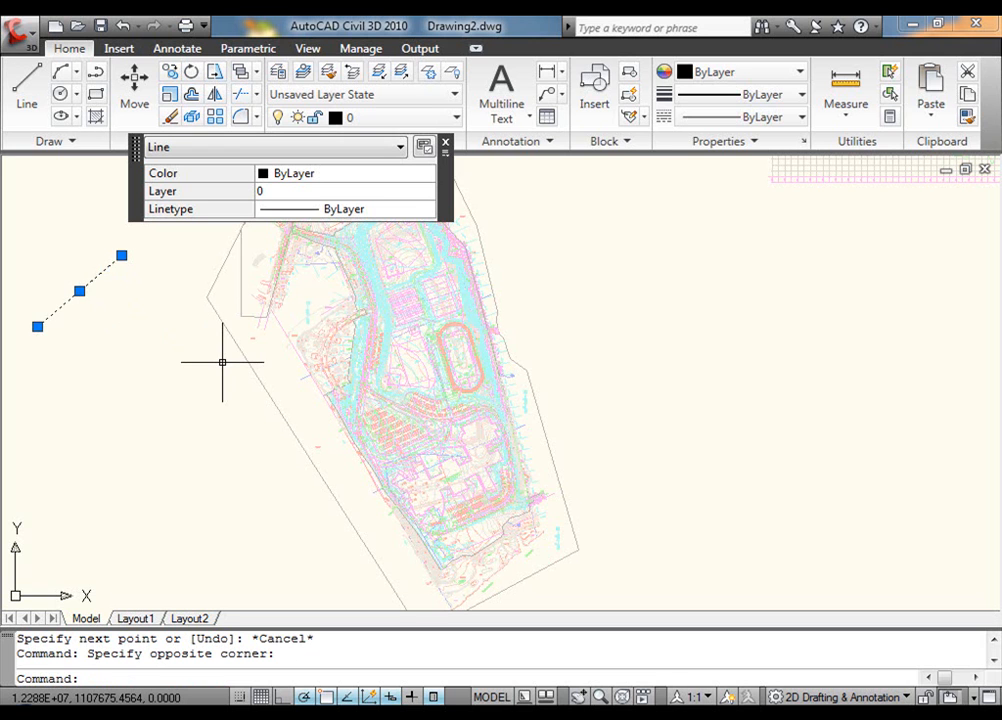
key("Escape")
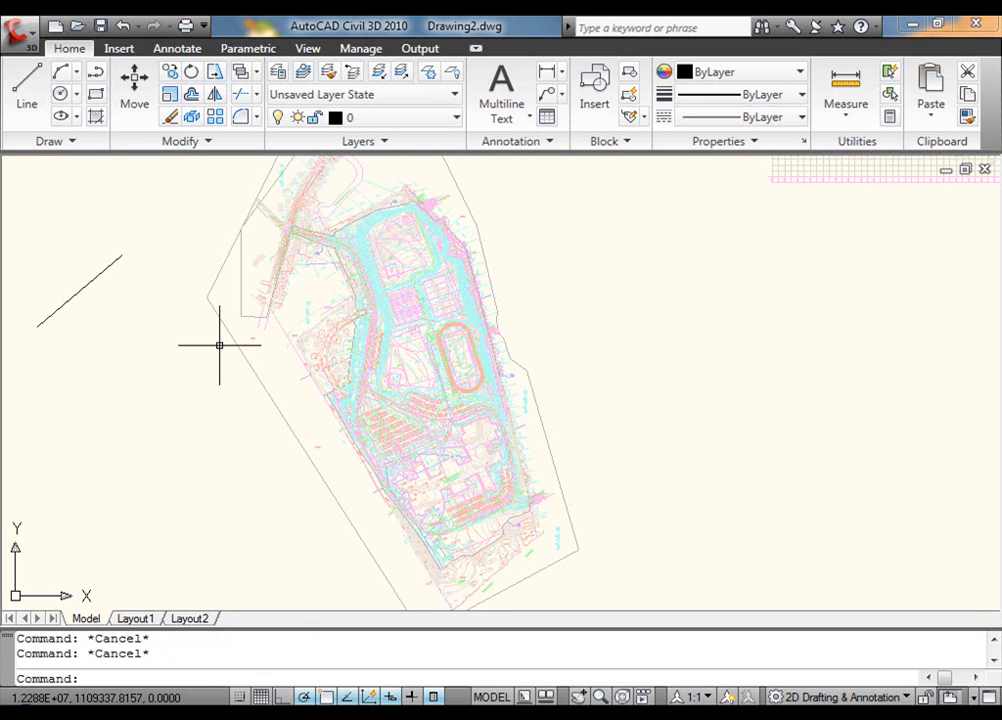
- Run CUI to bring up the Customize User Interface dialog
type("cui")
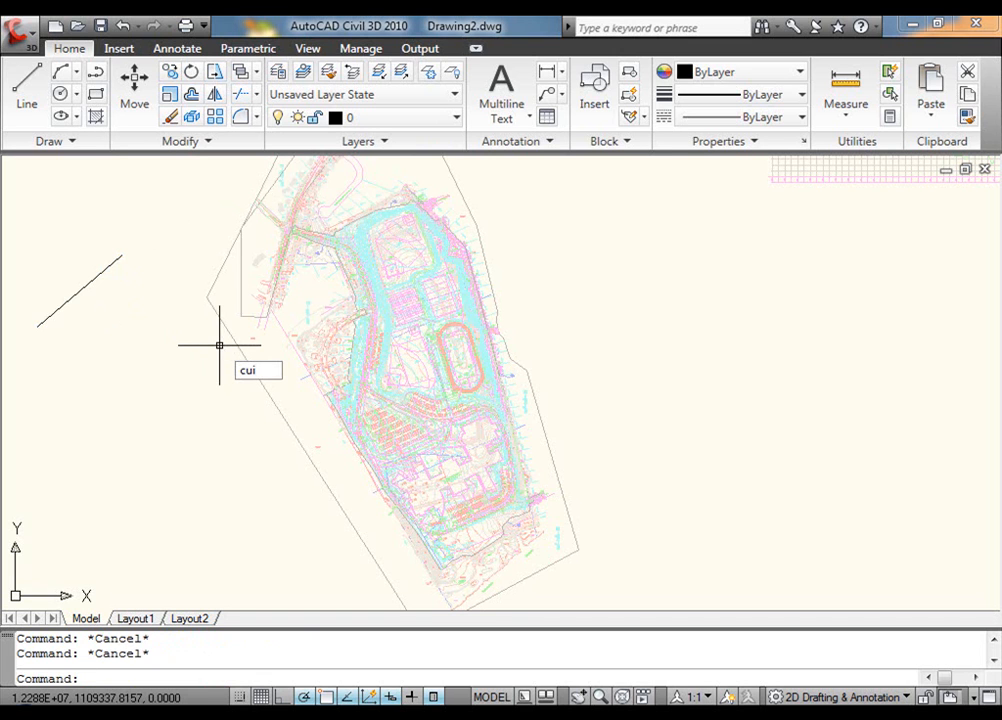
key("Return")
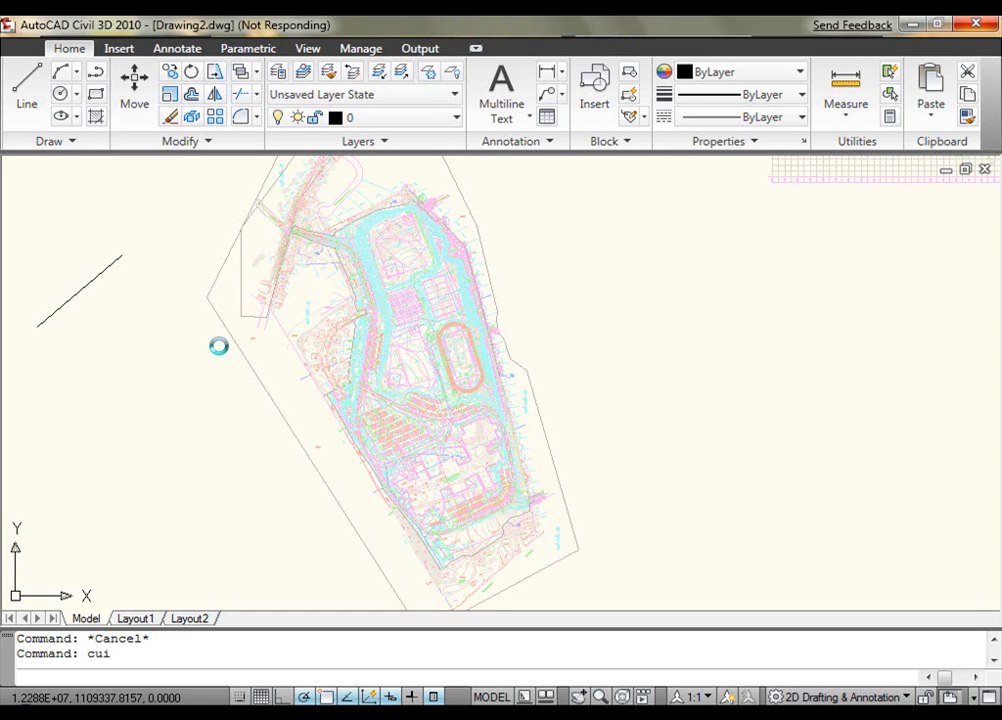
key("Return")
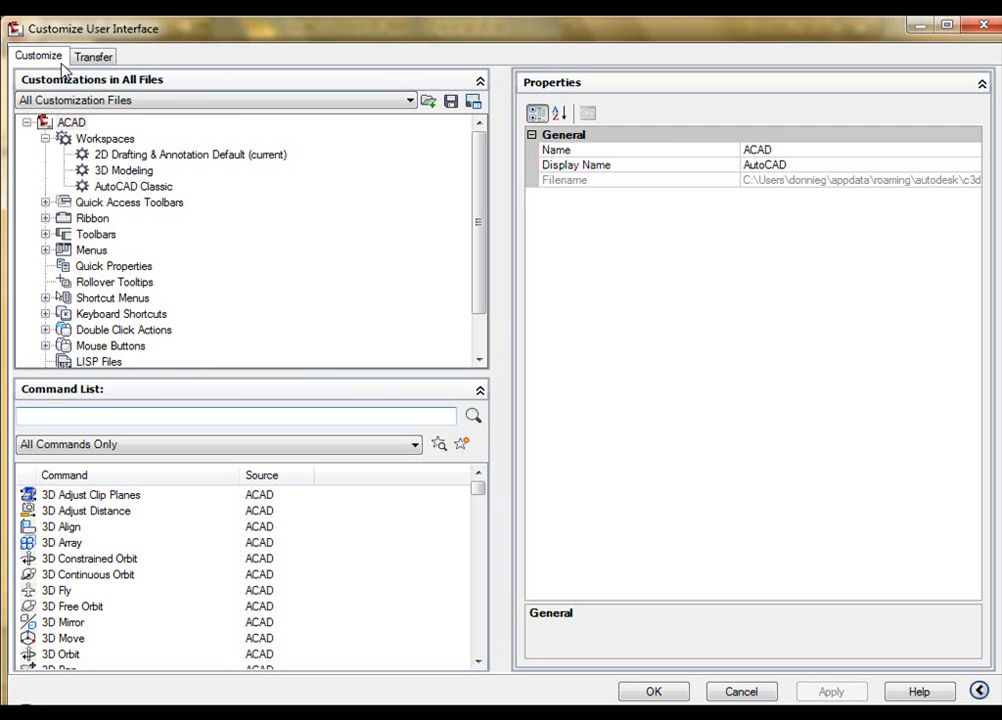
- Expand Ribbon > Contextual Tab States and select the Line selected state
left_click(92, 218)
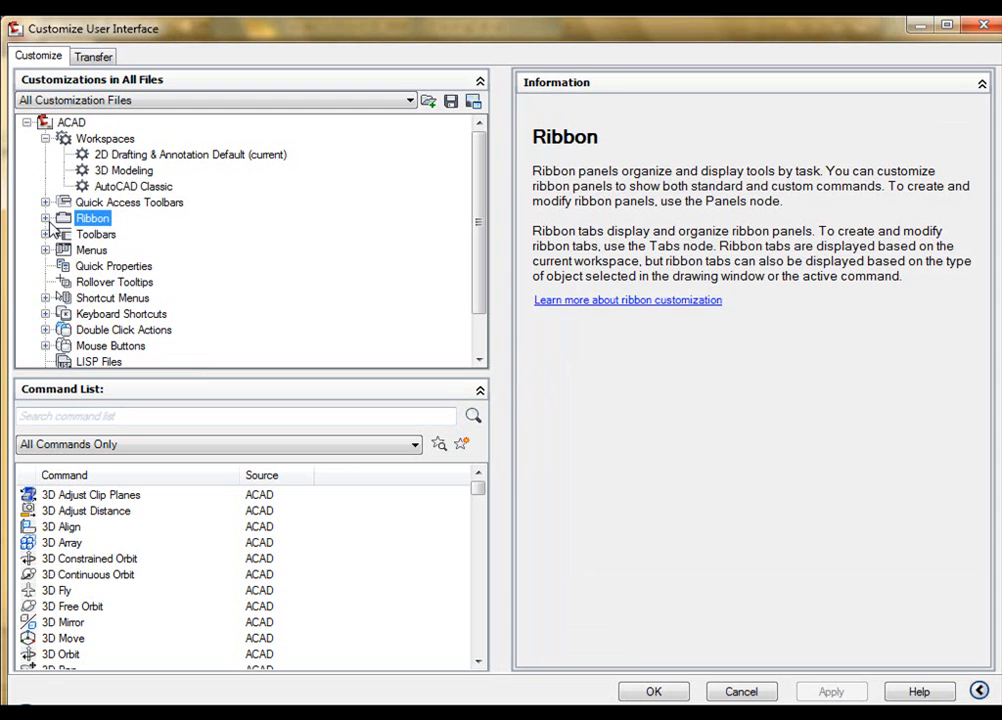
left_click(46, 218)
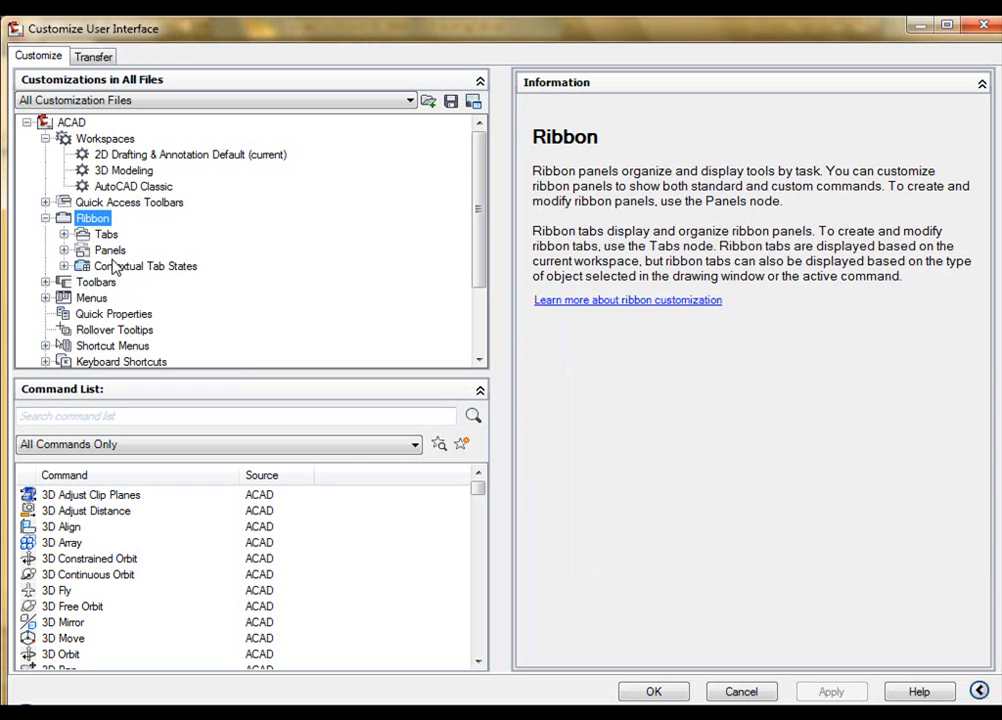
left_click(145, 265)
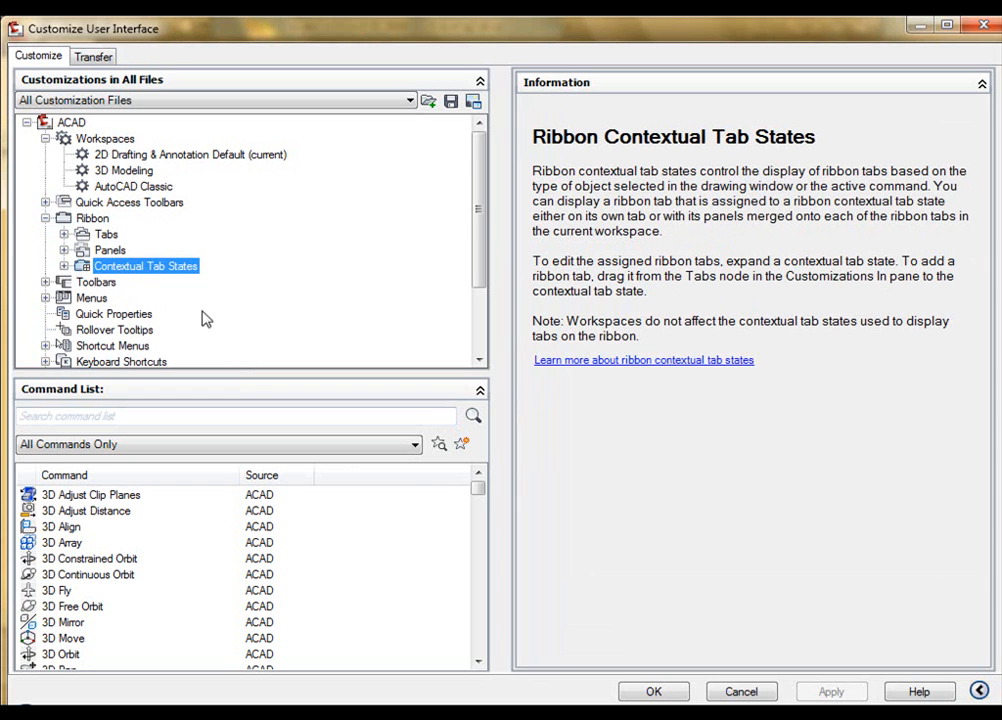
mouse_move(229, 340)
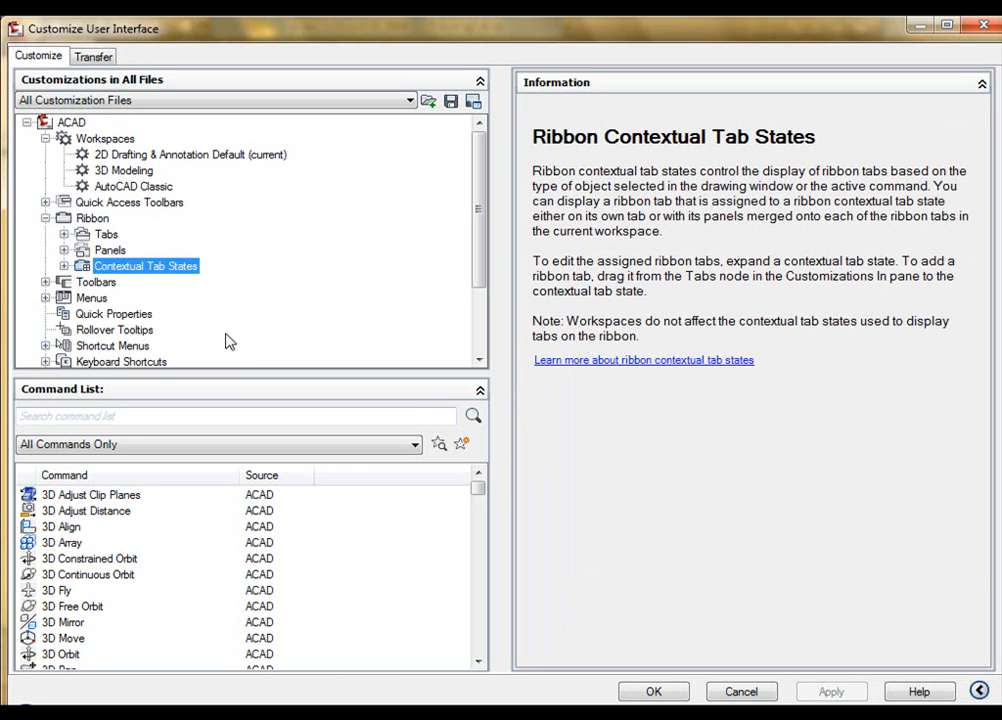
mouse_move(60, 265)
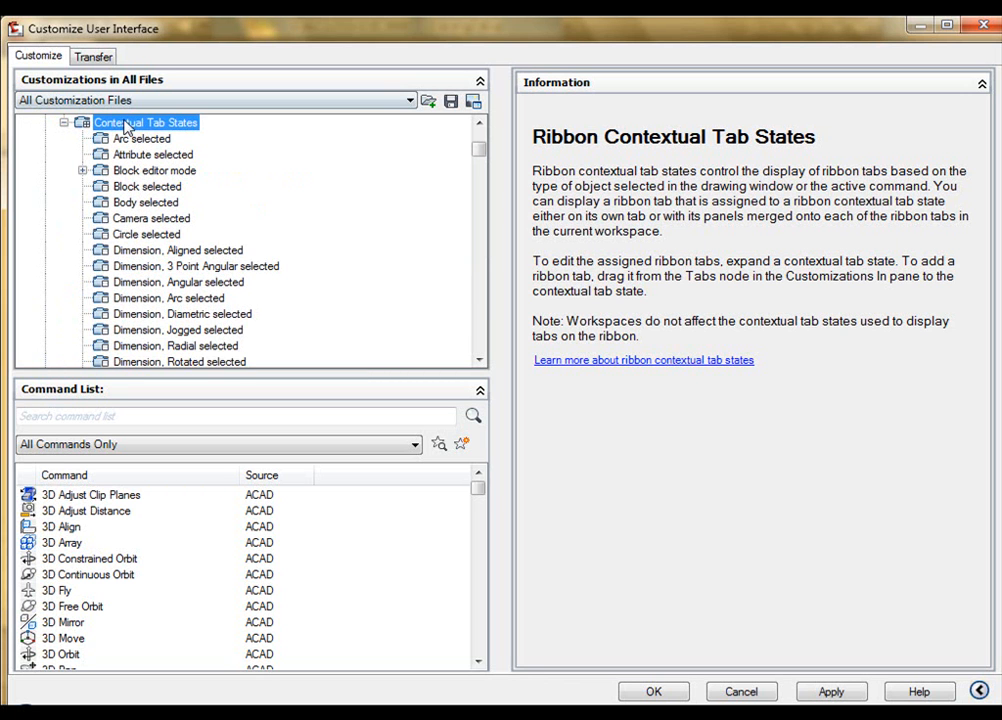
scroll("down", 3)
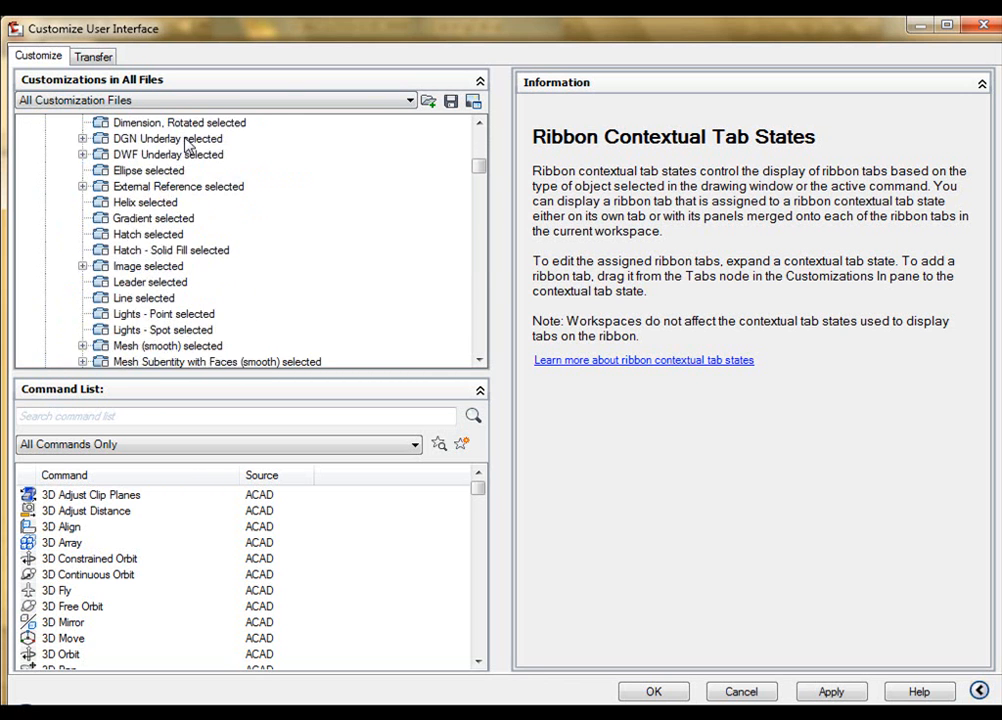
scroll("down", 3)
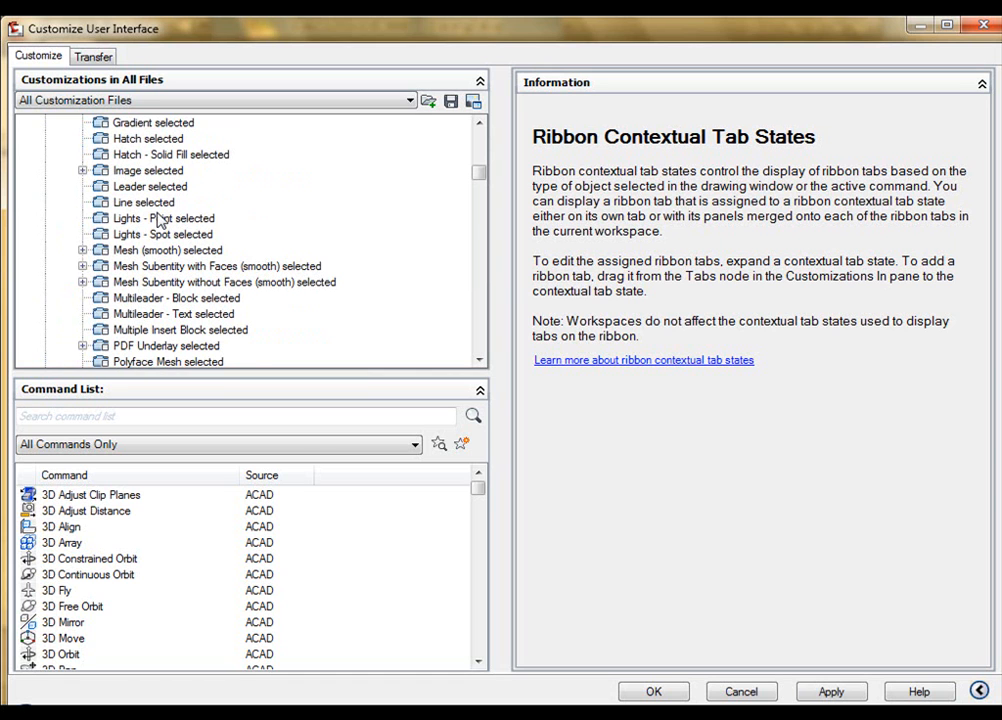
left_click(144, 202)
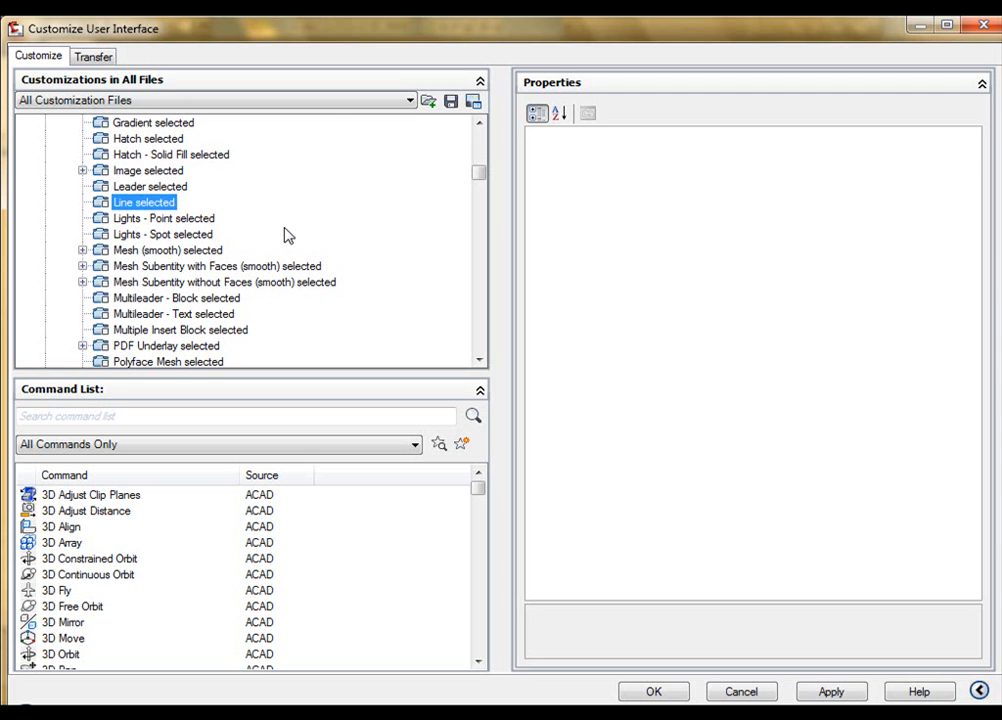
scroll("up", 3)
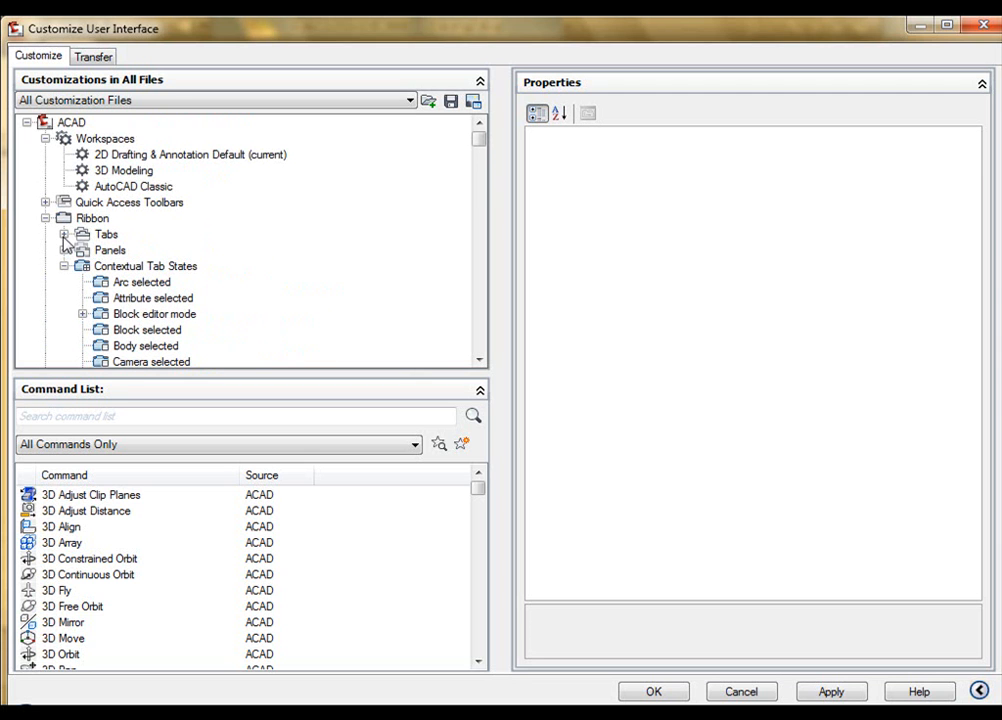
- Drag the Home - 2D tab from Ribbon > Tabs onto the Line selected state
left_click(65, 234)
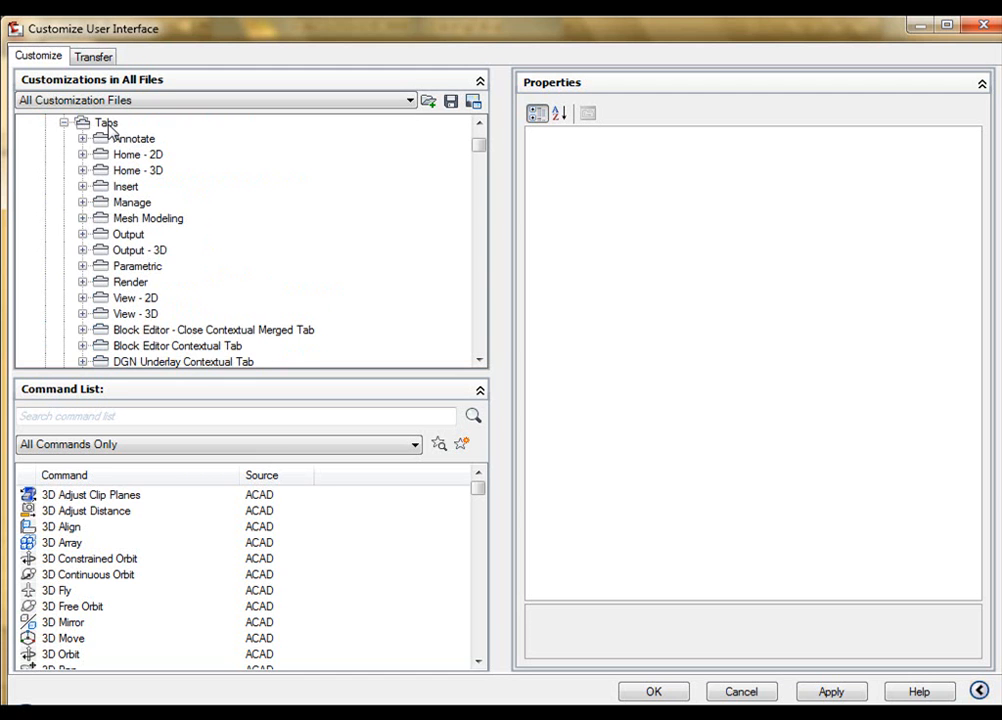
left_click(137, 249)
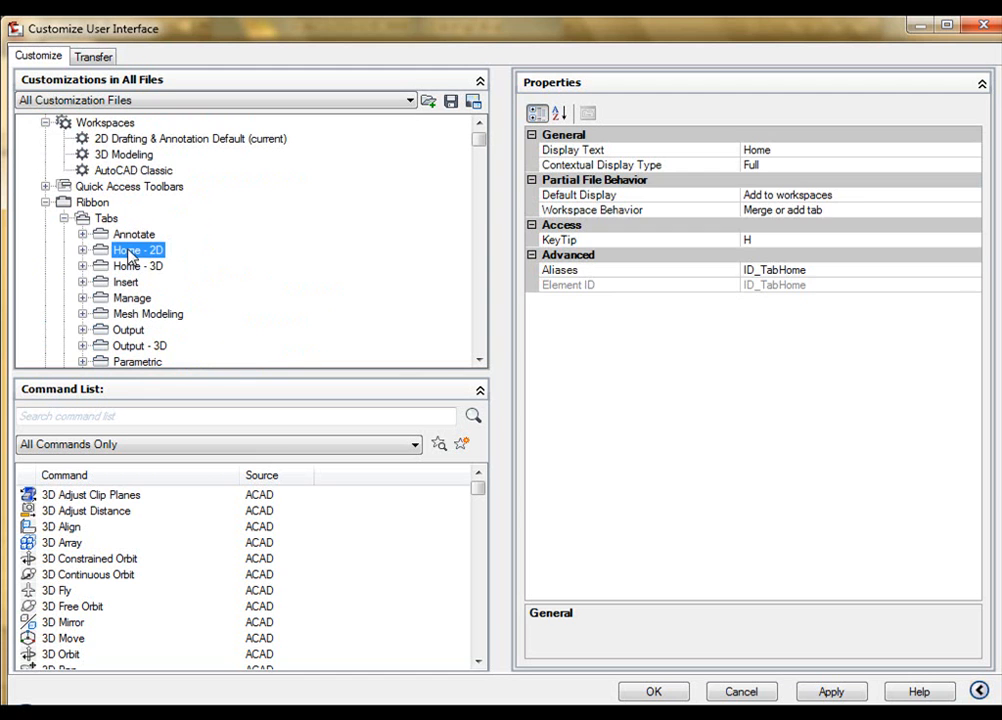
scroll("down", 3)
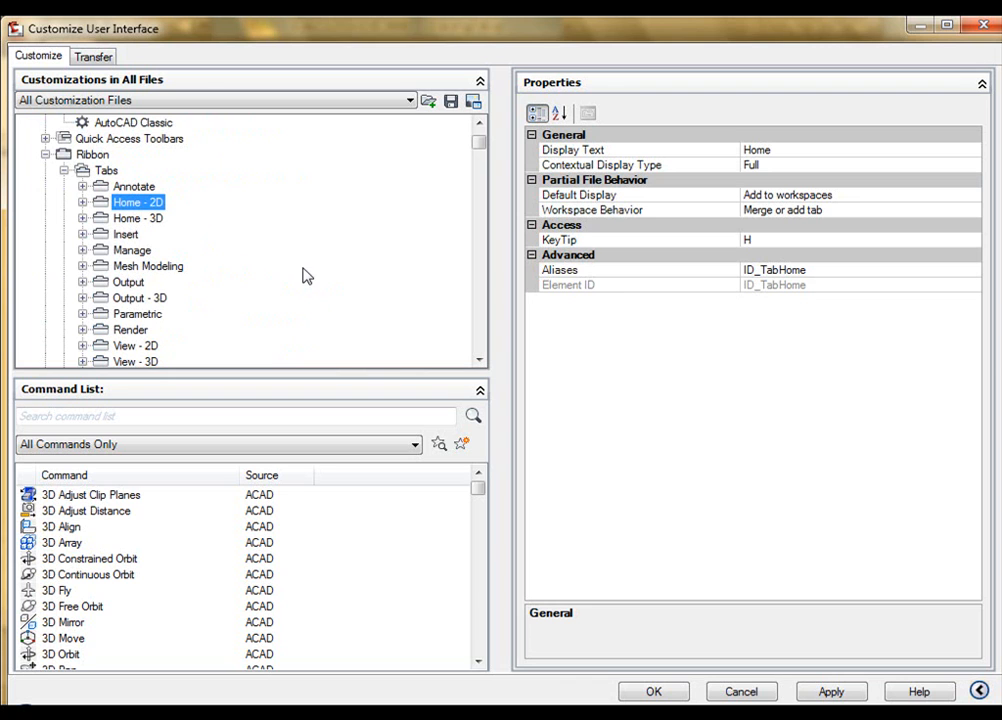
mouse_move(130, 208)
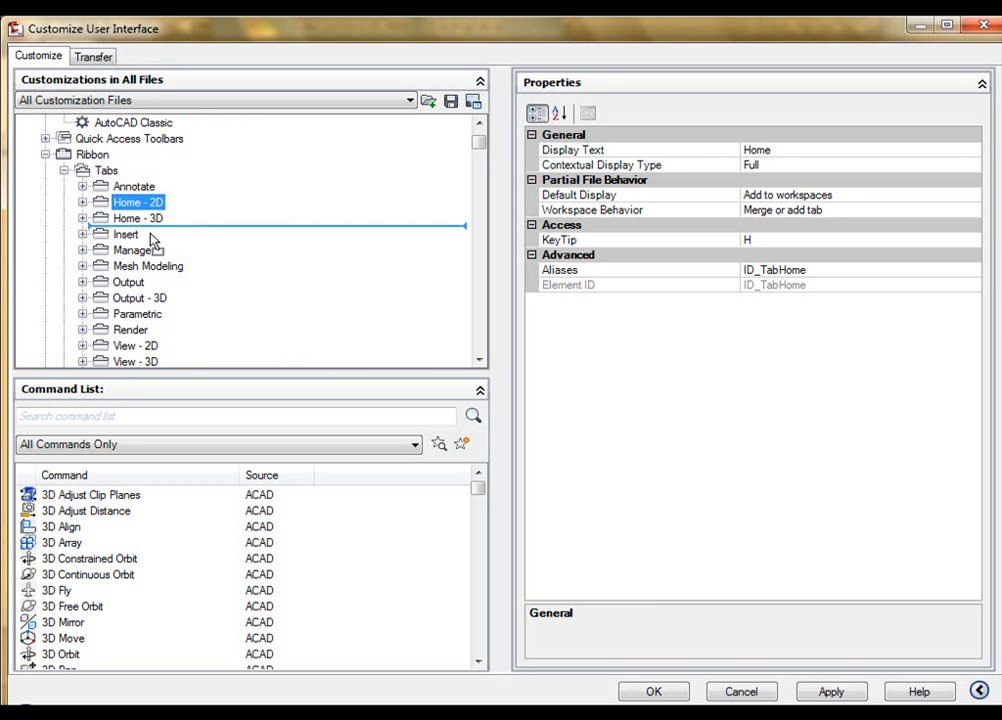
scroll("down", 3)
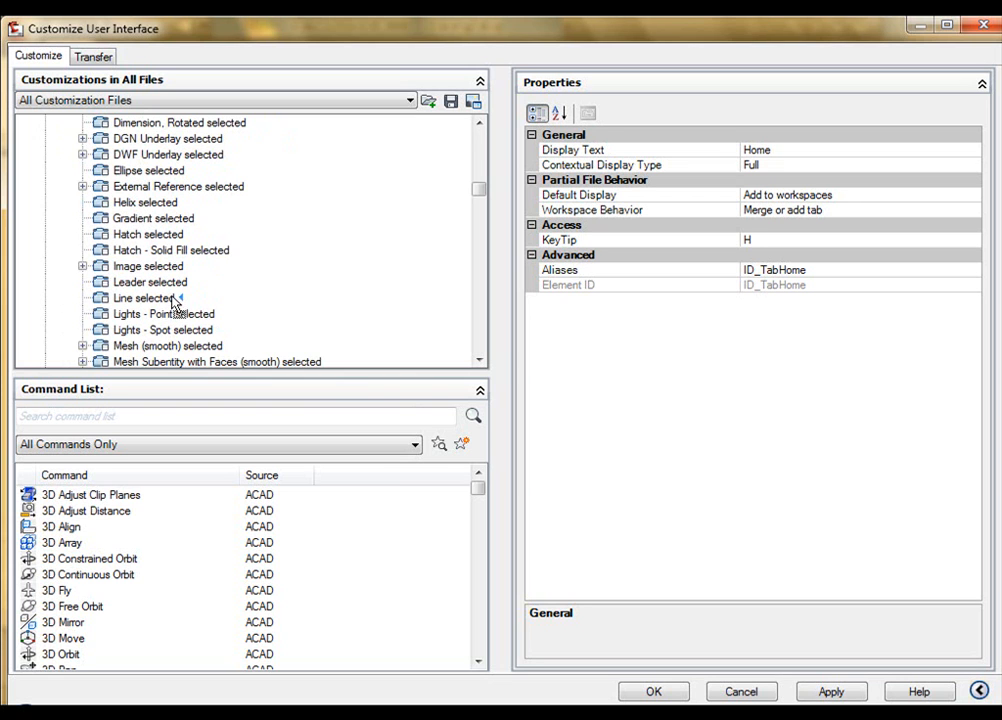
left_click(85, 298)
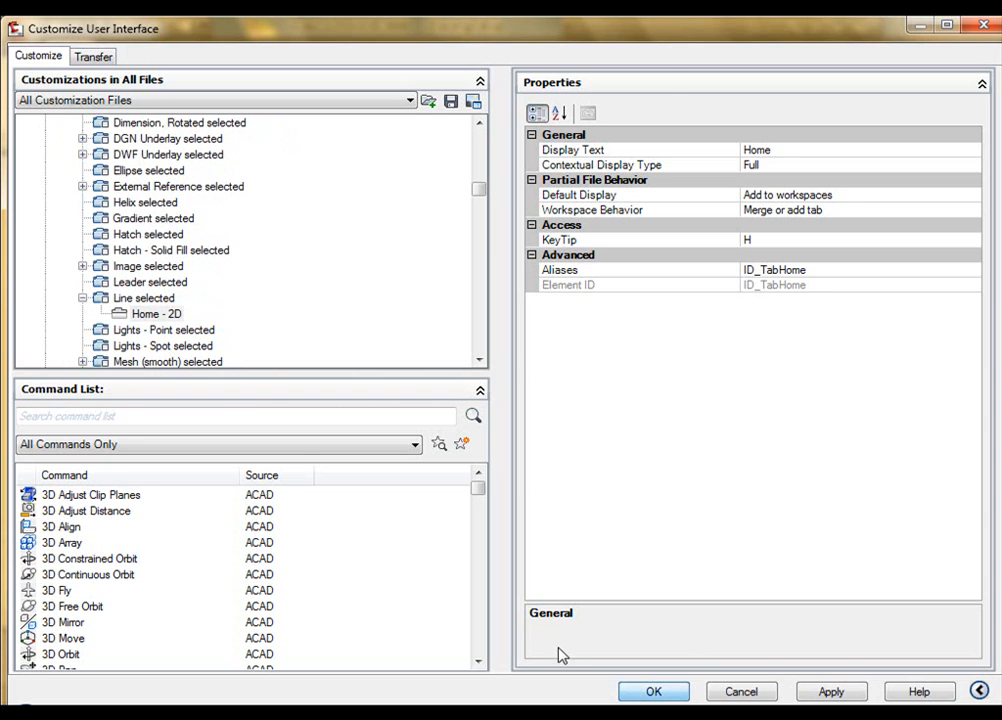
- Accept the customization and select the drawn line to verify Home 2D appears
left_click(653, 691)
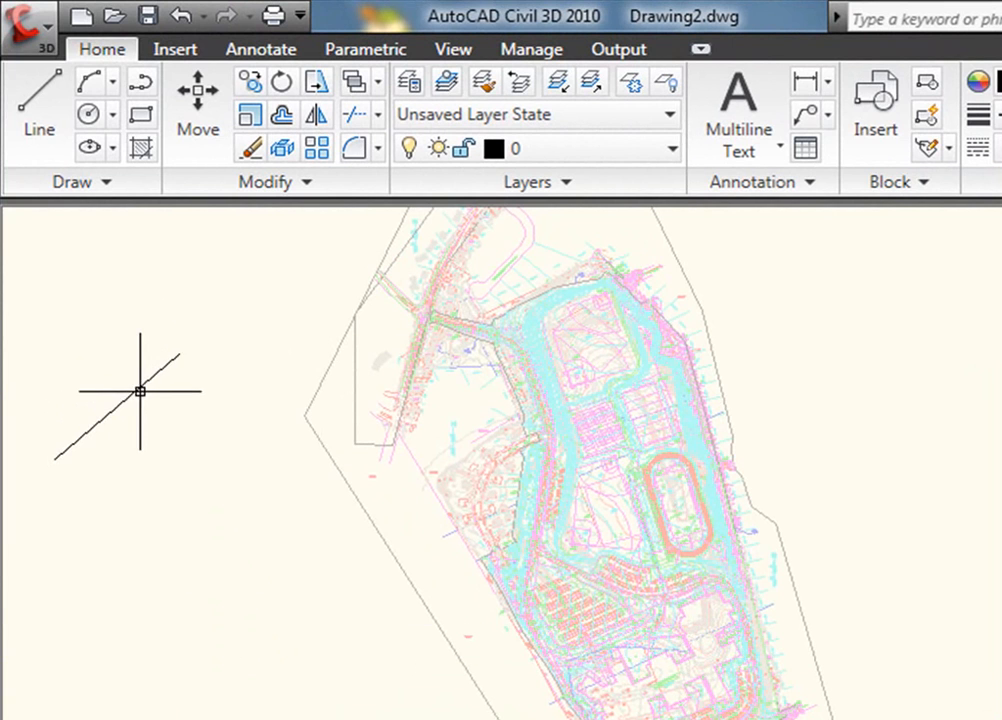
left_click(115, 407)
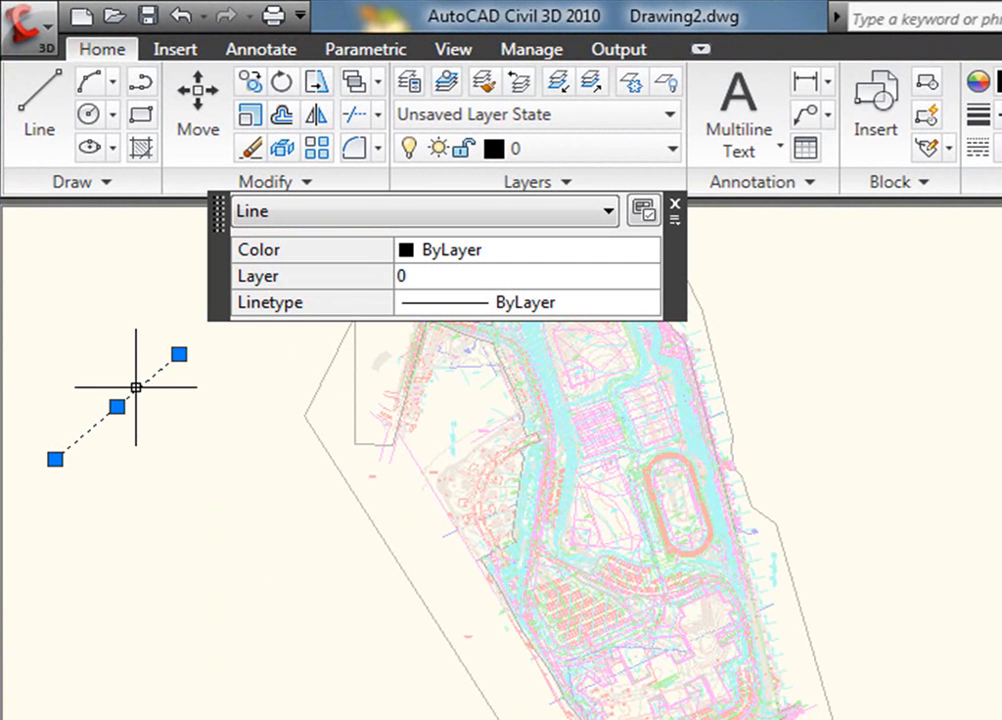